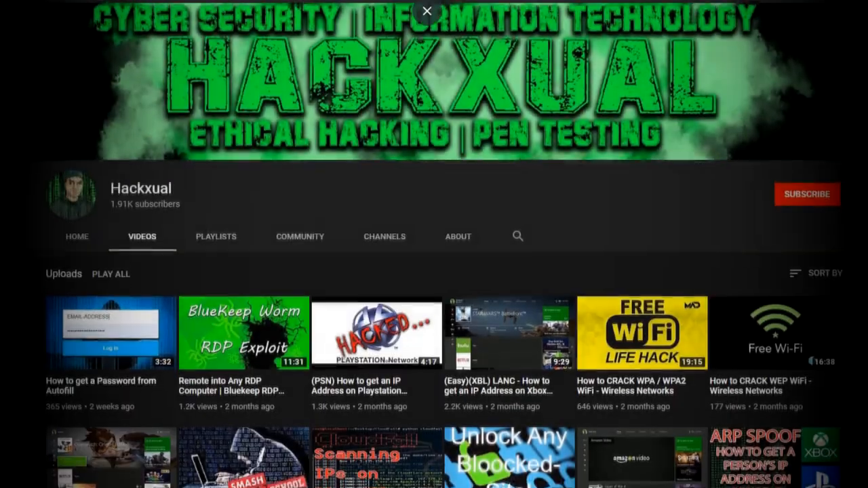
Scroll the load balancing and failover guide down to its Overview section
{"action": "scroll", "scroll_direction": "down", "scroll_amount": 3}
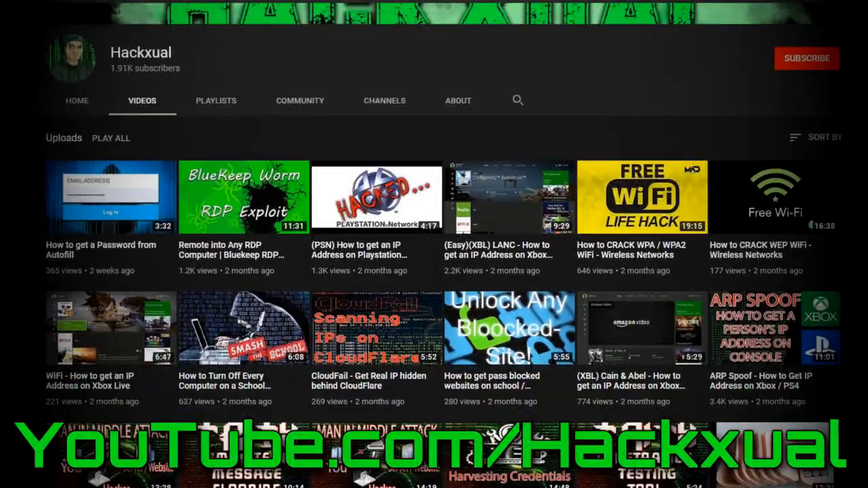
{"action": "scroll", "scroll_direction": "down", "scroll_amount": 3}
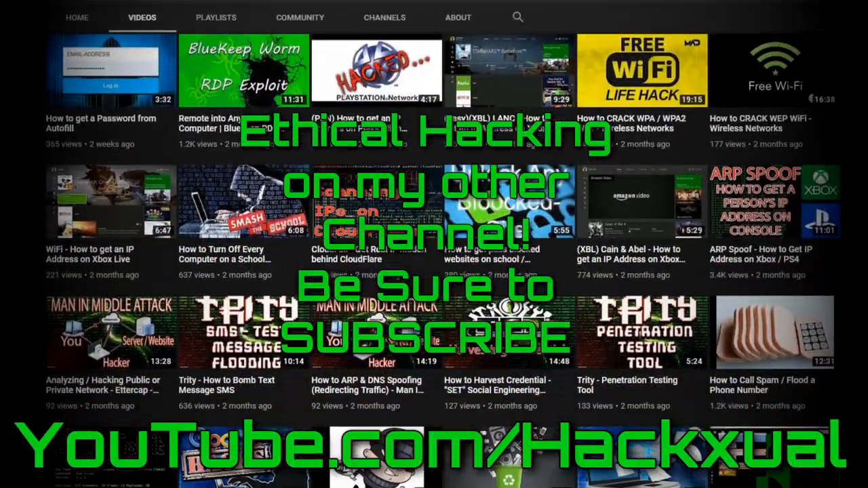
{"action": "scroll", "scroll_direction": "down", "scroll_amount": 3}
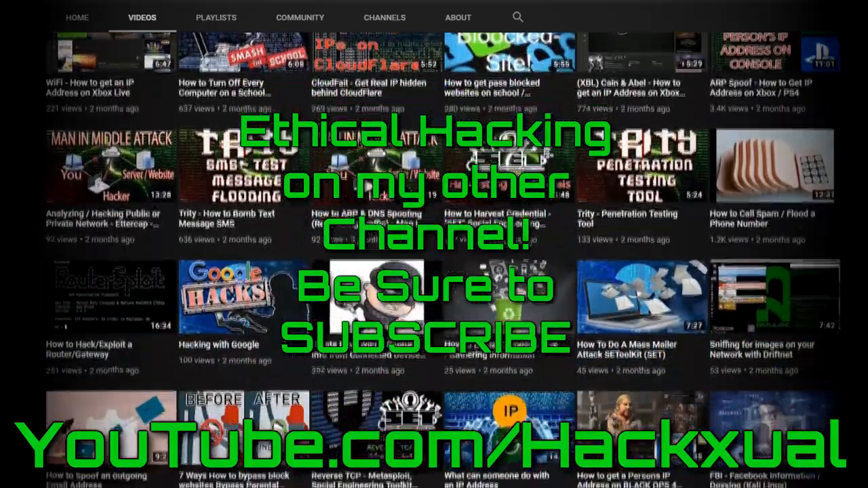
{"action": "scroll", "scroll_direction": "down", "scroll_amount": 3}
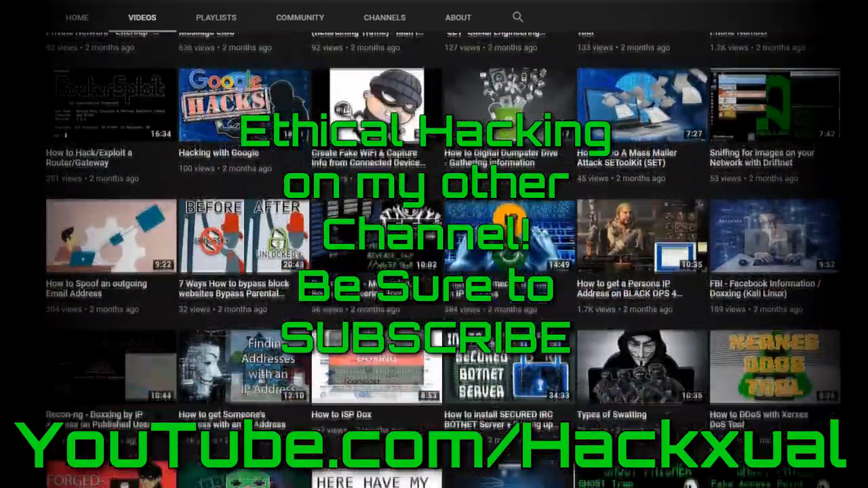
{"action": "scroll", "scroll_direction": "down", "scroll_amount": 3}
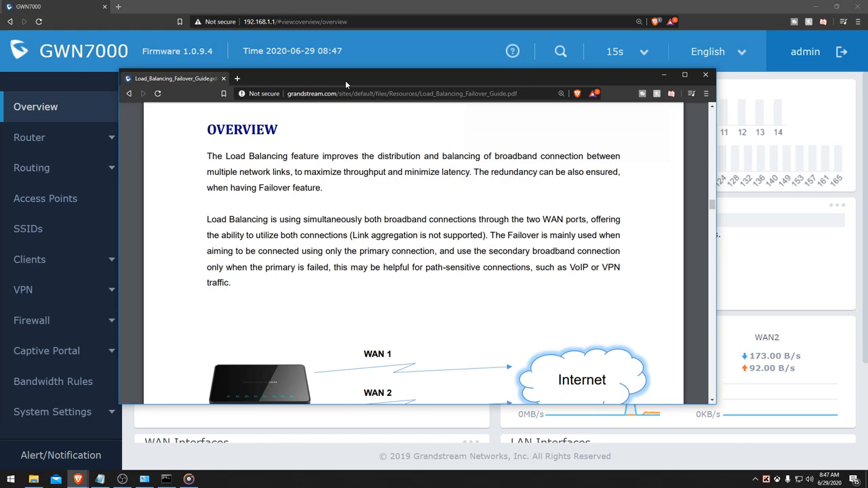
Move the guide window over the GWN7000 dashboard
{"action": "left_click_drag", "start_coordinate": [347, 78], "coordinate": [324, 73]}
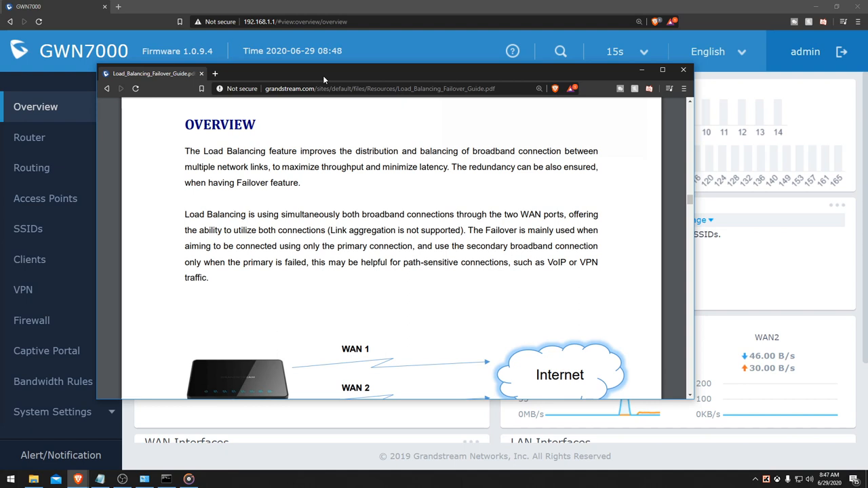
{"action": "left_click", "coordinate": [377, 88]}
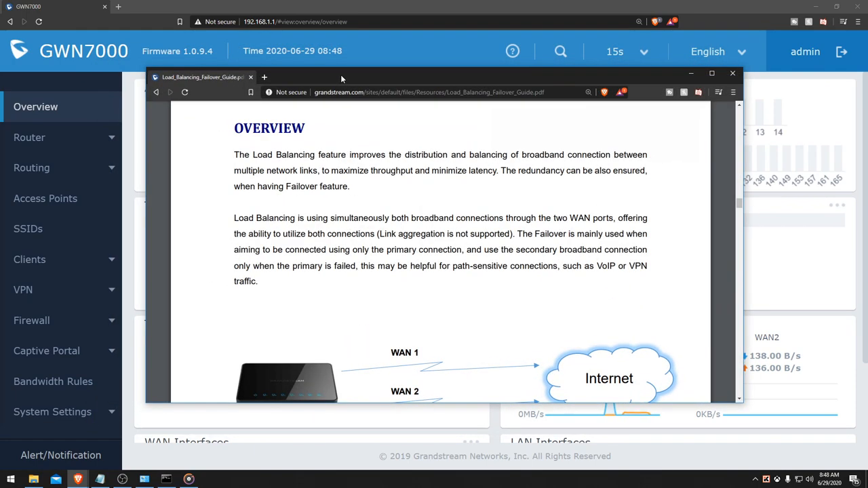
{"action": "left_click", "coordinate": [733, 73]}
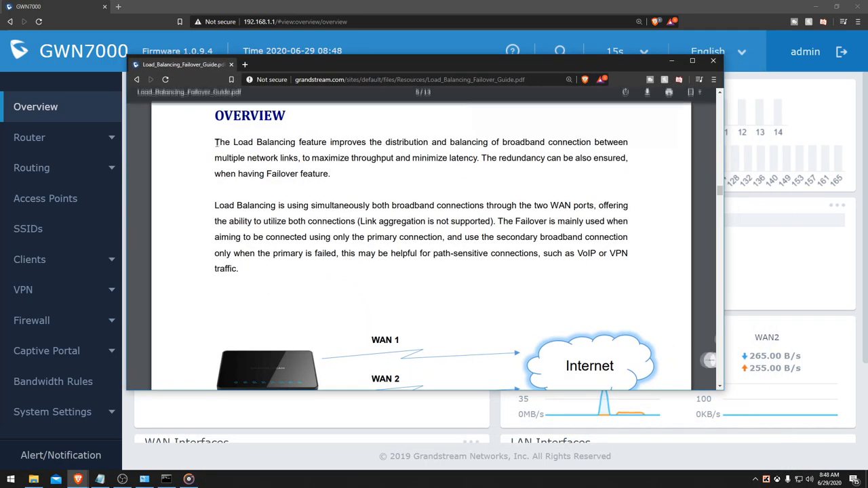
Highlight the Overview sentences on balancing both WAN ports, link aggregation, and failover
{"action": "left_click_drag", "start_coordinate": [214, 142], "coordinate": [372, 142]}
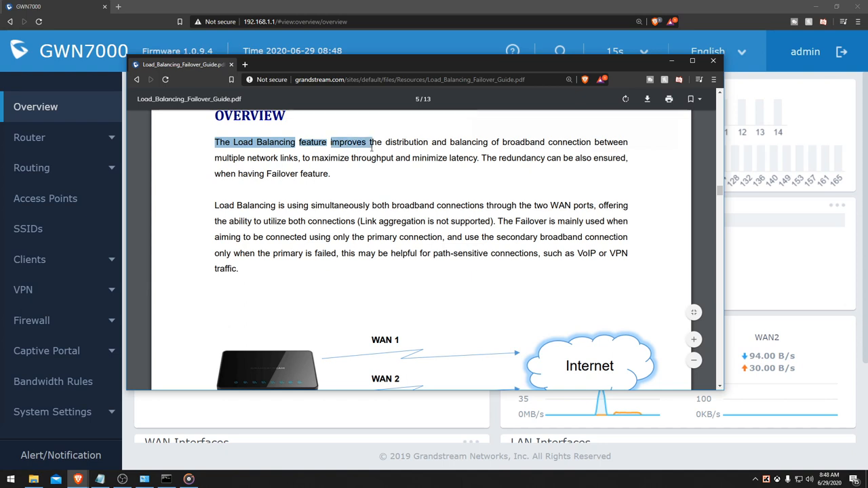
{"action": "left_click_drag", "start_coordinate": [371, 142], "coordinate": [488, 142]}
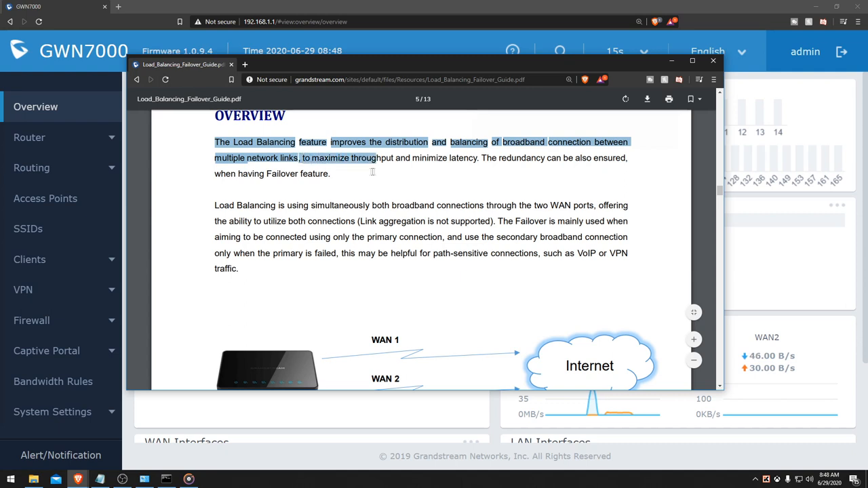
{"action": "left_click_drag", "start_coordinate": [374, 158], "coordinate": [479, 157]}
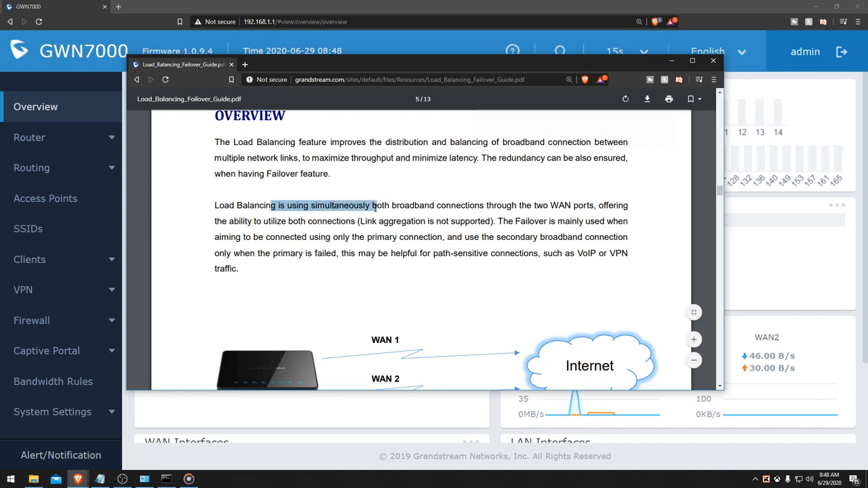
{"action": "left_click_drag", "start_coordinate": [373, 206], "coordinate": [455, 206]}
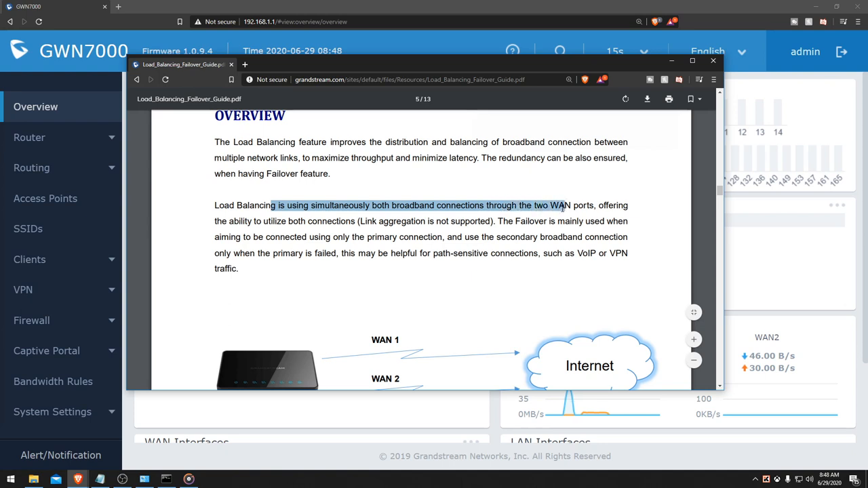
{"action": "left_click_drag", "start_coordinate": [563, 206], "coordinate": [264, 221]}
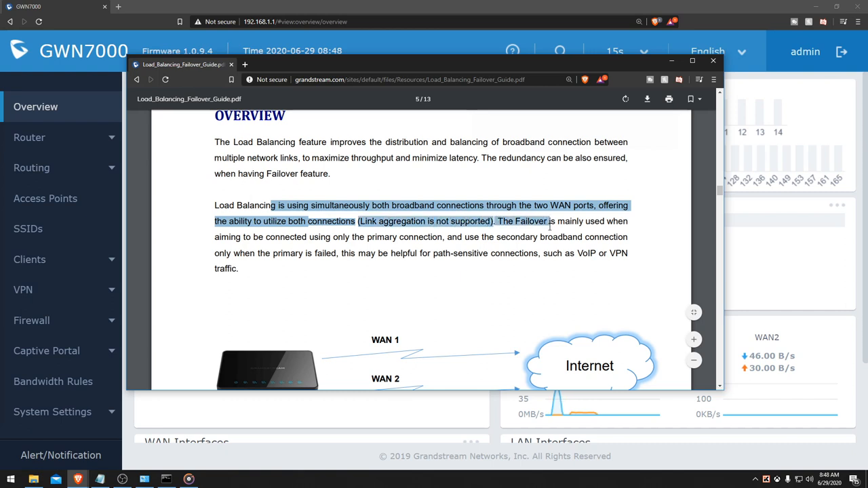
{"action": "left_click_drag", "start_coordinate": [550, 222], "coordinate": [241, 237]}
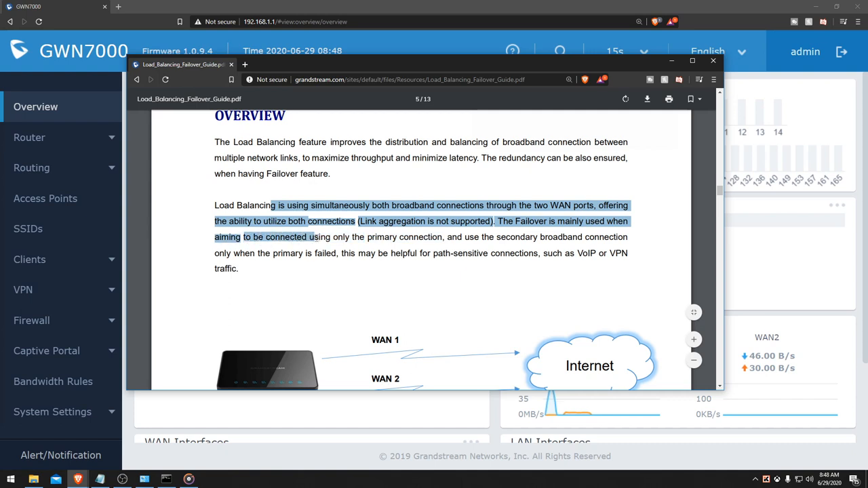
{"action": "left_click_drag", "start_coordinate": [316, 237], "coordinate": [445, 236]}
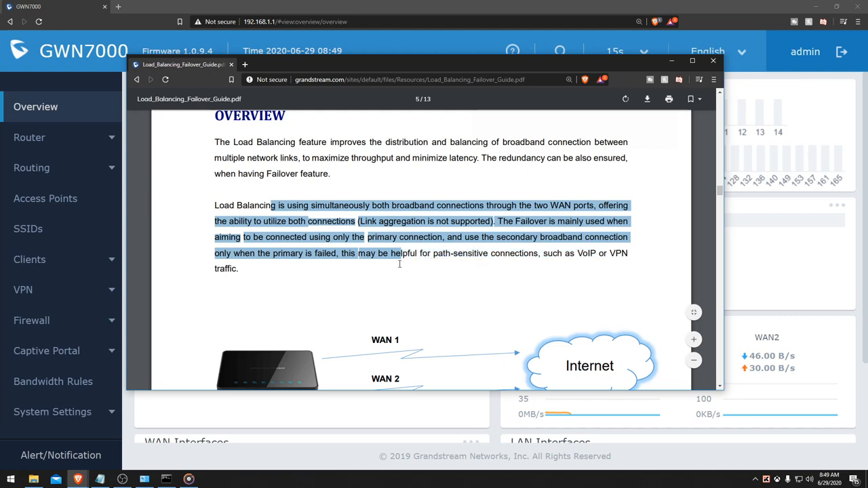
Clear the highlight, scroll through the guide, and leave the PDF for Device Status
{"action": "left_click", "coordinate": [387, 255]}
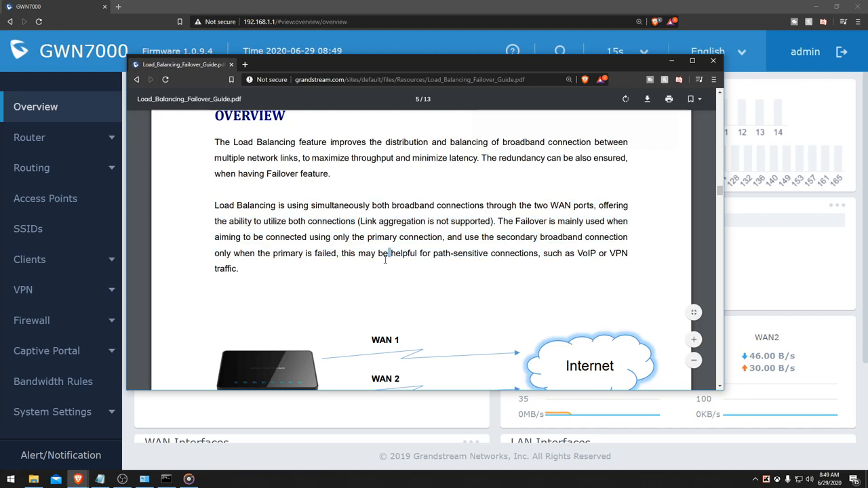
{"action": "scroll", "scroll_direction": "down", "scroll_amount": 3}
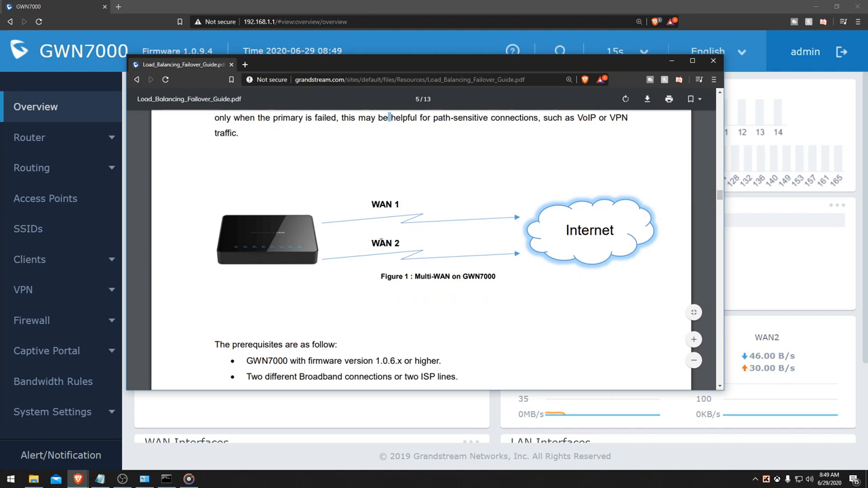
{"action": "double_click", "coordinate": [380, 204]}
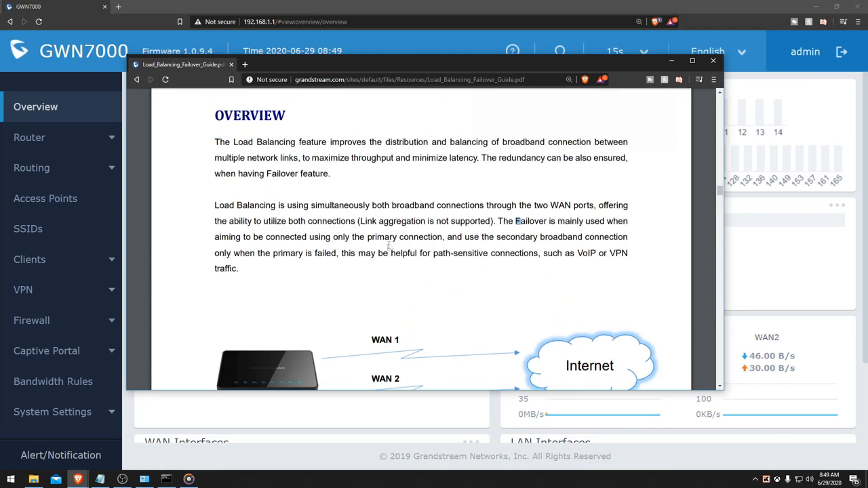
{"action": "scroll", "scroll_direction": "down", "scroll_amount": 3}
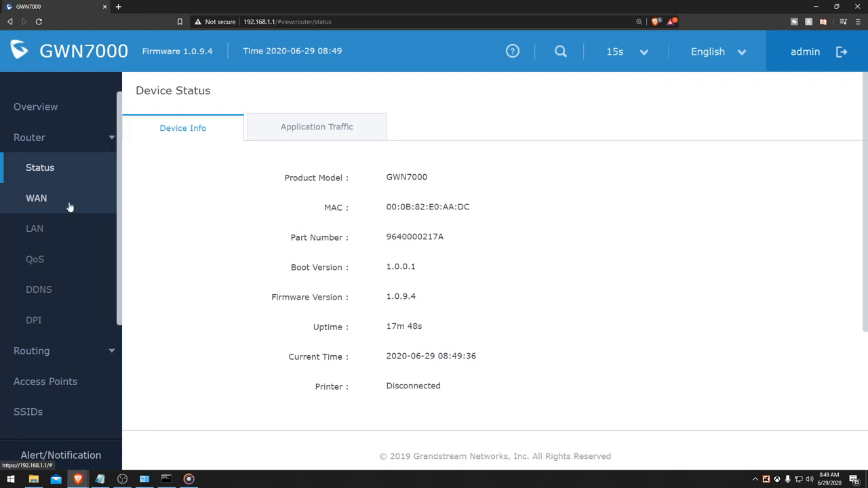
Check WAN1's address type options under Router > WAN, leaving it on DHCP
{"action": "left_click", "coordinate": [36, 198]}
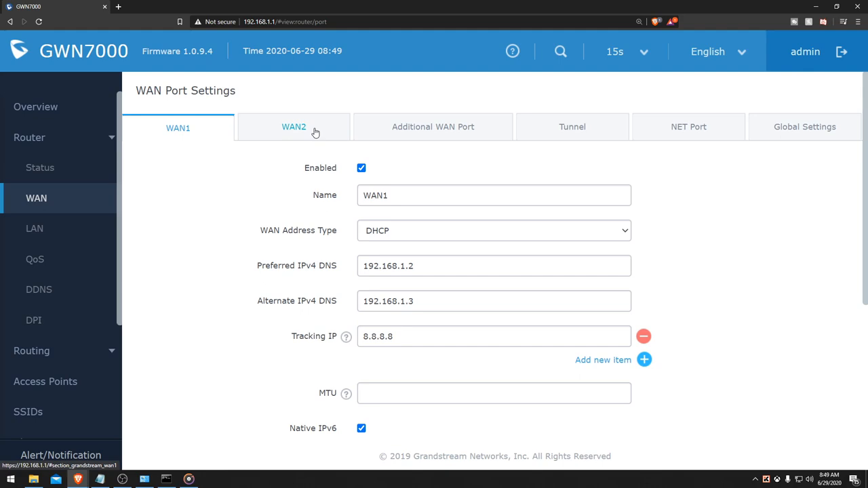
{"action": "mouse_move", "coordinate": [271, 137]}
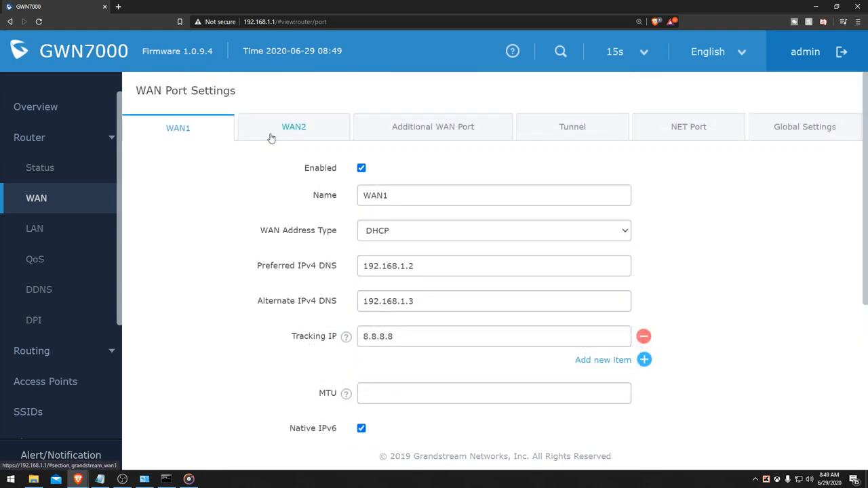
{"action": "mouse_move", "coordinate": [366, 221]}
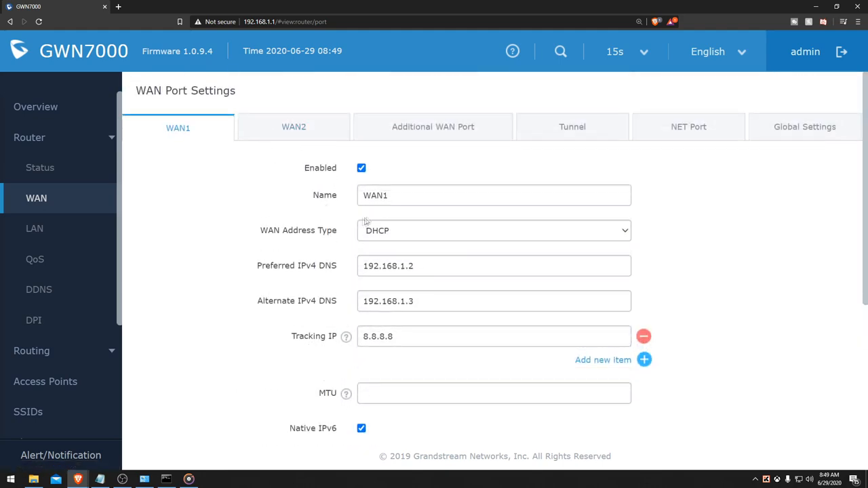
{"action": "left_click", "coordinate": [494, 231]}
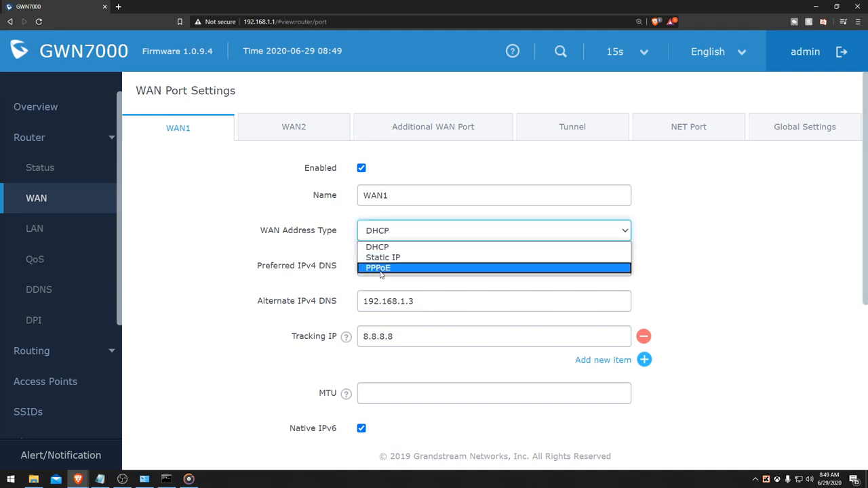
{"action": "mouse_move", "coordinate": [376, 273]}
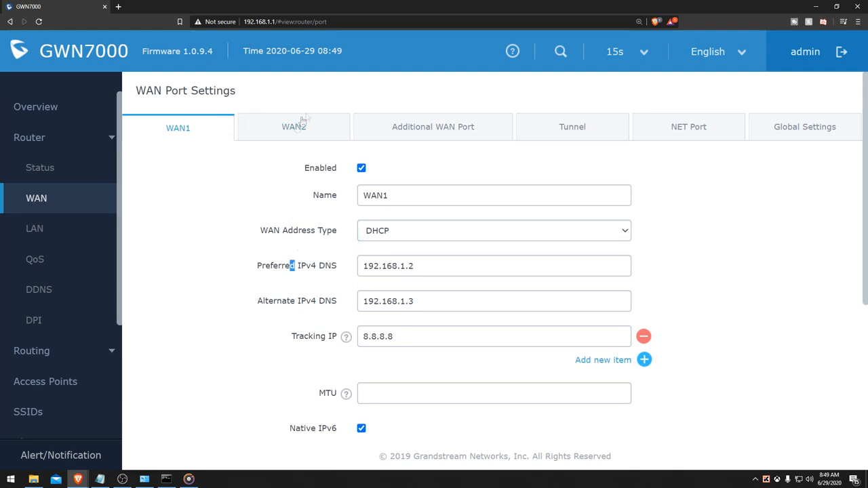
{"action": "scroll", "scroll_direction": "down", "scroll_amount": 3}
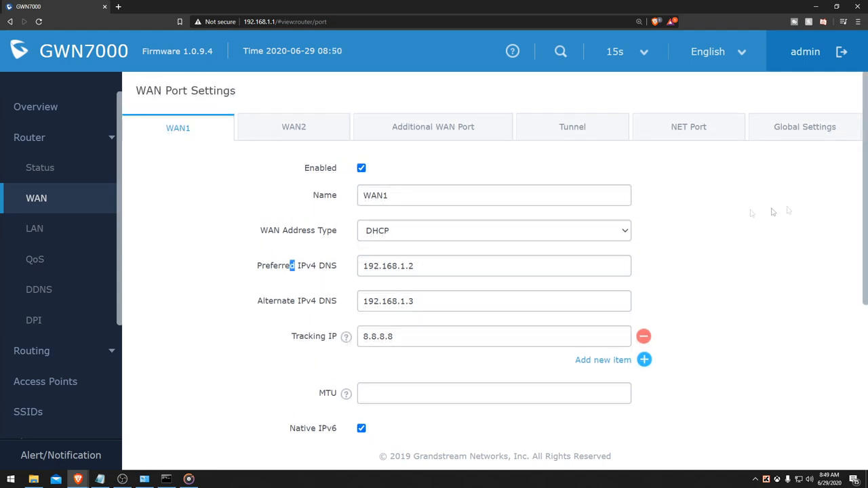
Keep Global Settings' Local Routing Policy on WAN1 Only Auto, then view Router > LAN
{"action": "left_click", "coordinate": [804, 127]}
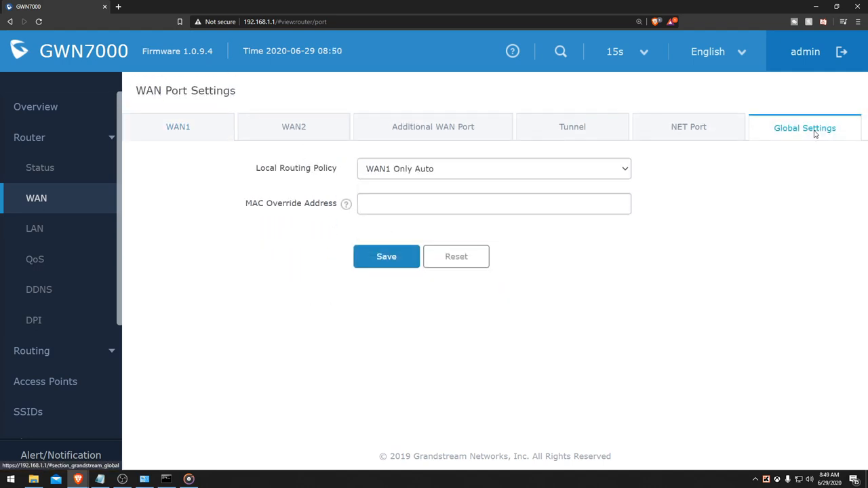
{"action": "double_click", "coordinate": [265, 169]}
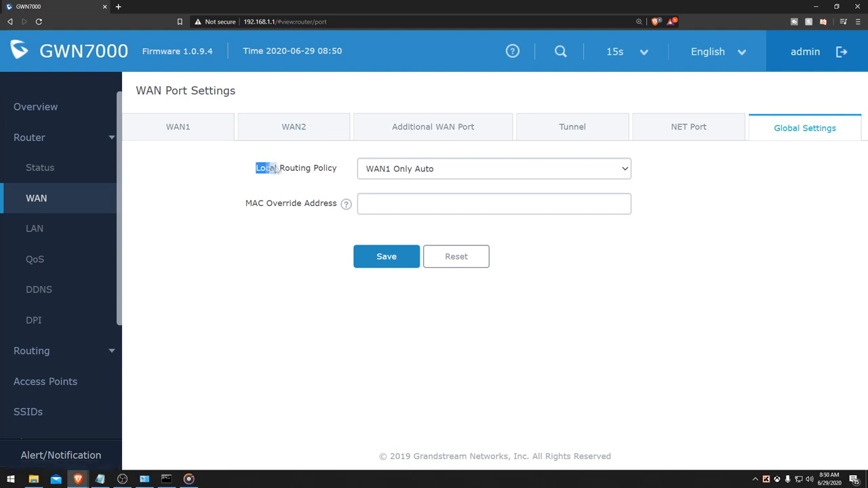
{"action": "left_click", "coordinate": [494, 169]}
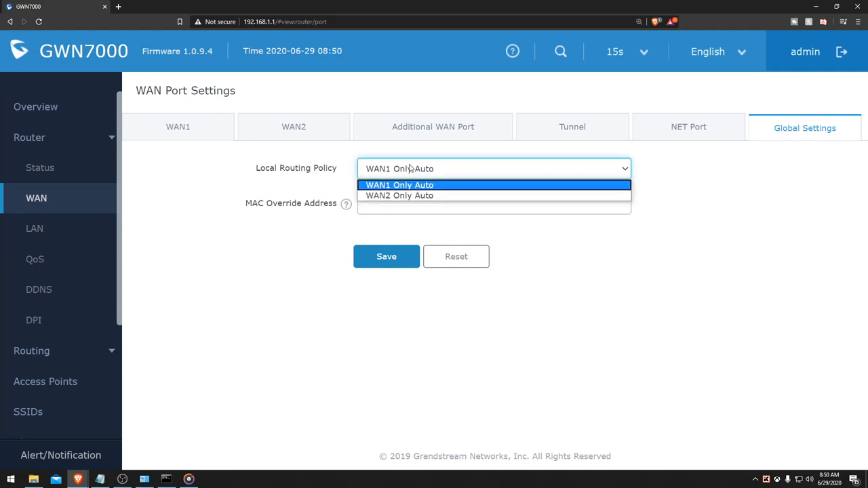
{"action": "left_click", "coordinate": [401, 184]}
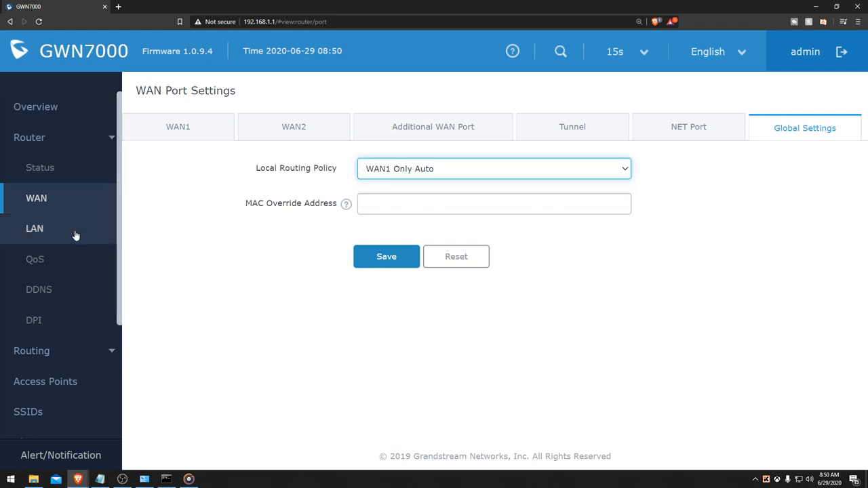
{"action": "left_click", "coordinate": [35, 229]}
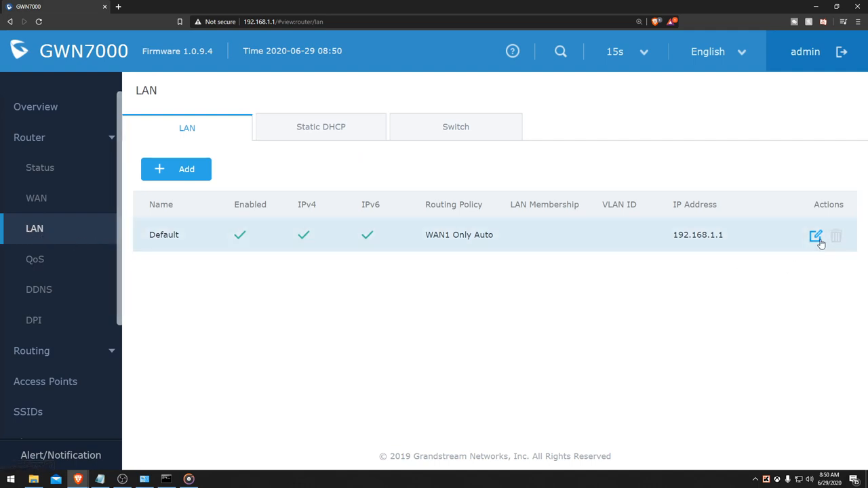
Review the Default LAN's routing policy options, cancel unchanged, and browse the router menu
{"action": "left_click", "coordinate": [815, 236]}
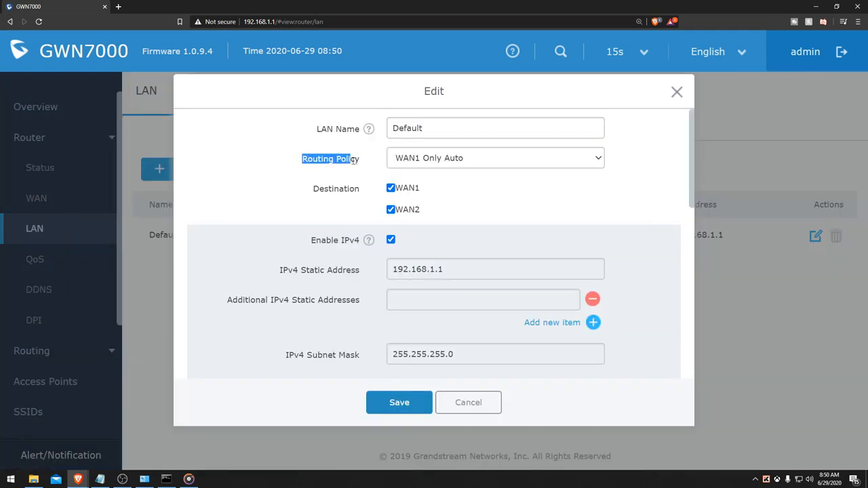
{"action": "left_click", "coordinate": [495, 158]}
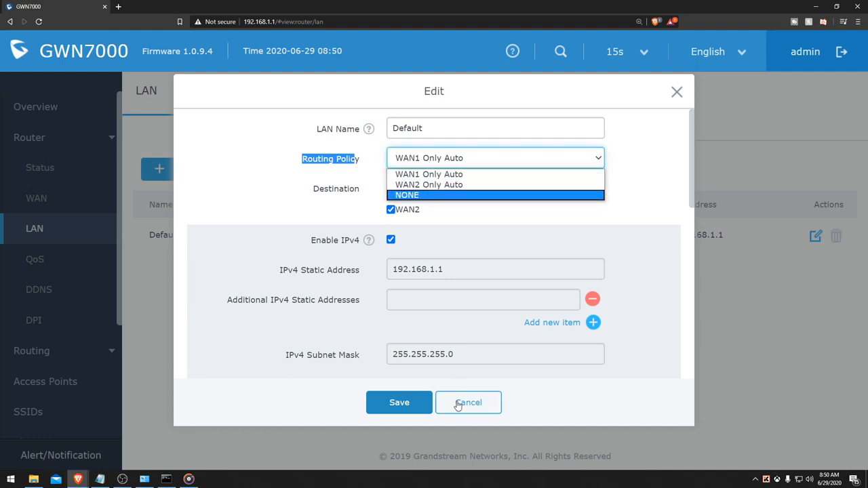
{"action": "left_click", "coordinate": [468, 402]}
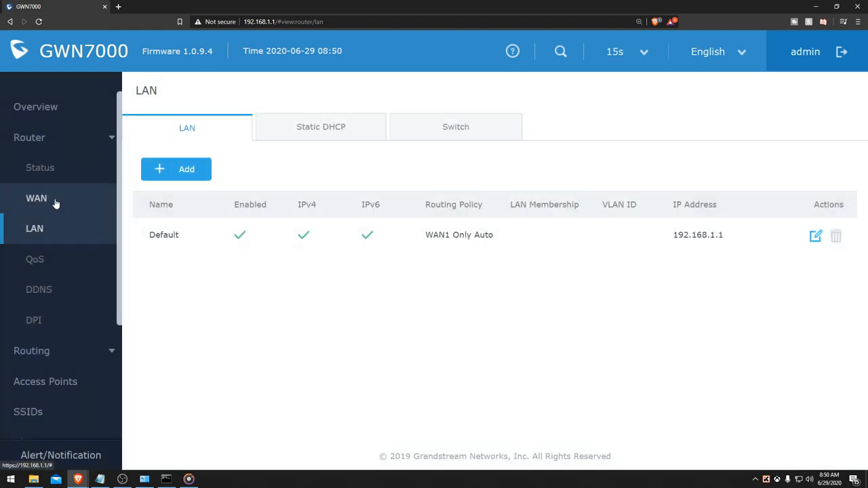
{"action": "left_click", "coordinate": [36, 198]}
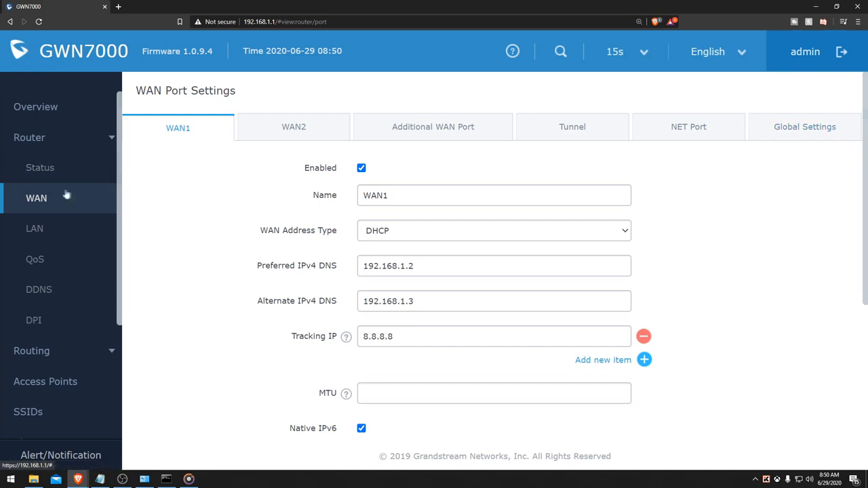
{"action": "left_click", "coordinate": [36, 198]}
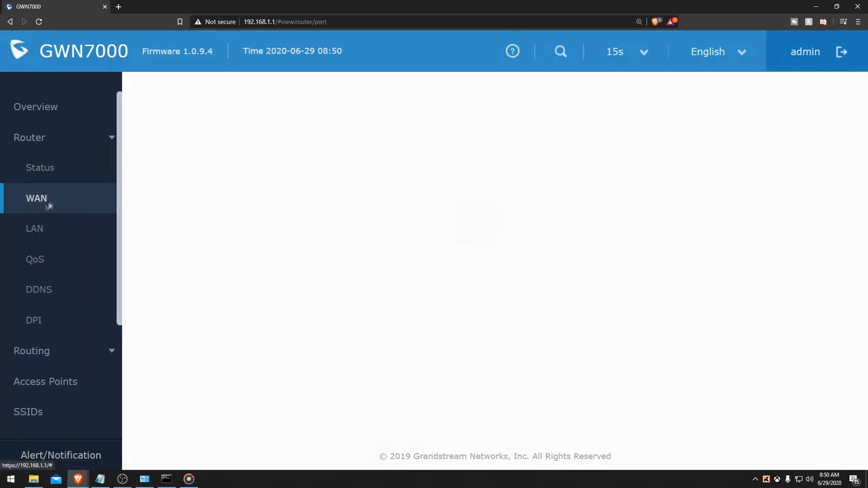
{"action": "left_click", "coordinate": [36, 199]}
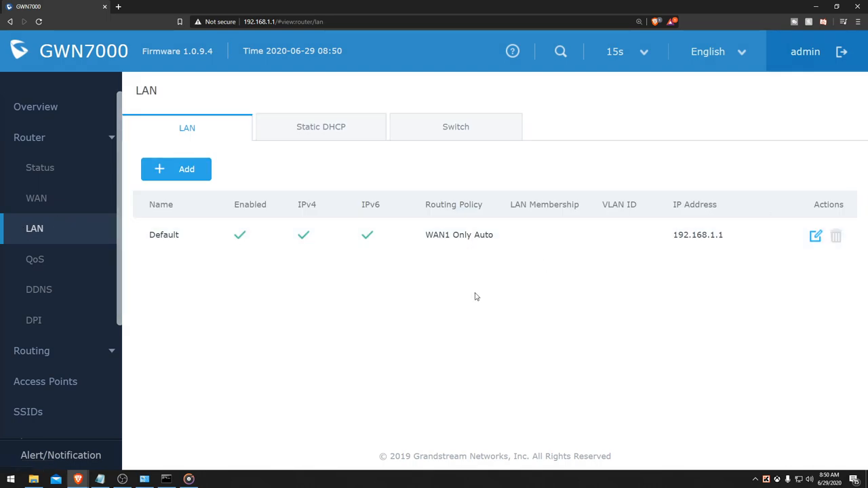
{"action": "mouse_move", "coordinate": [244, 336]}
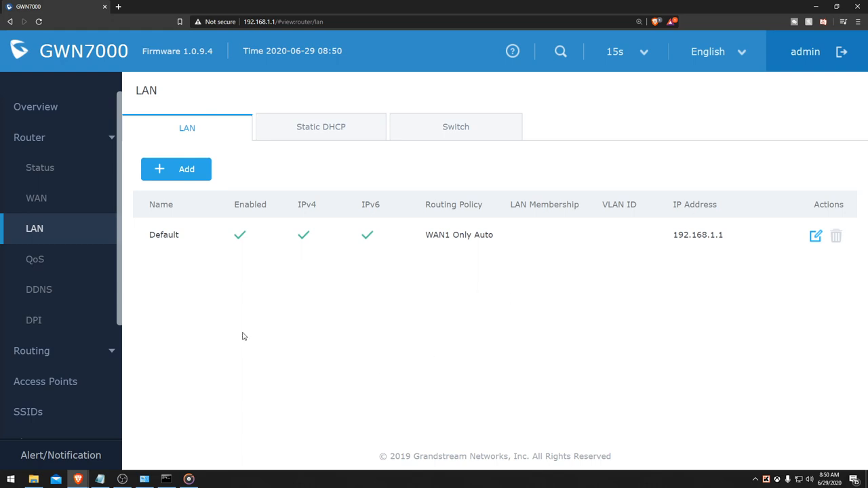
{"action": "mouse_move", "coordinate": [68, 358]}
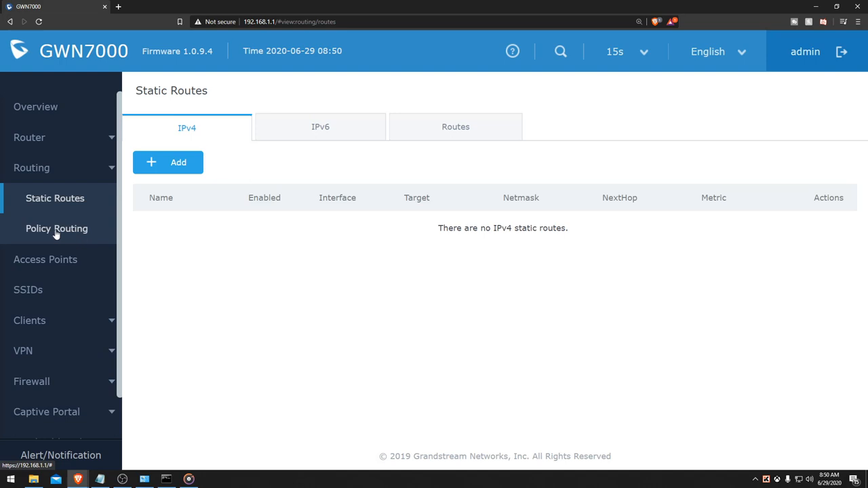
Add policy routing member wan1 on WAN1 and save it
{"action": "left_click", "coordinate": [56, 229]}
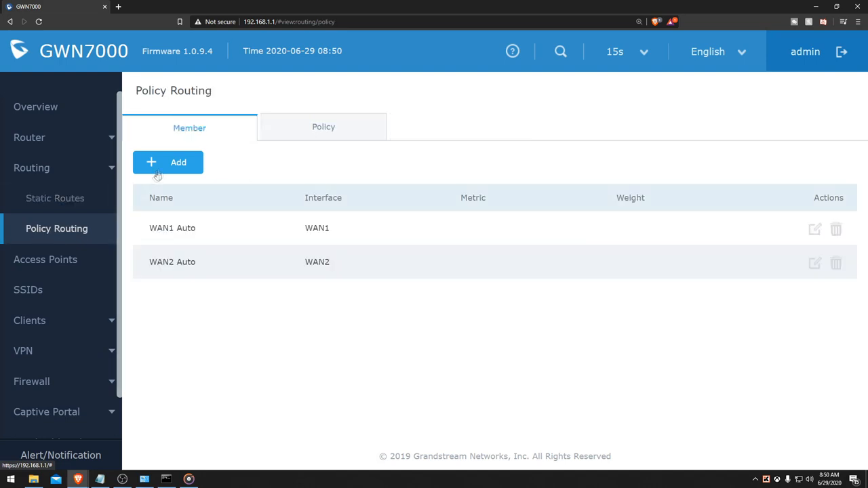
{"action": "left_click", "coordinate": [178, 162]}
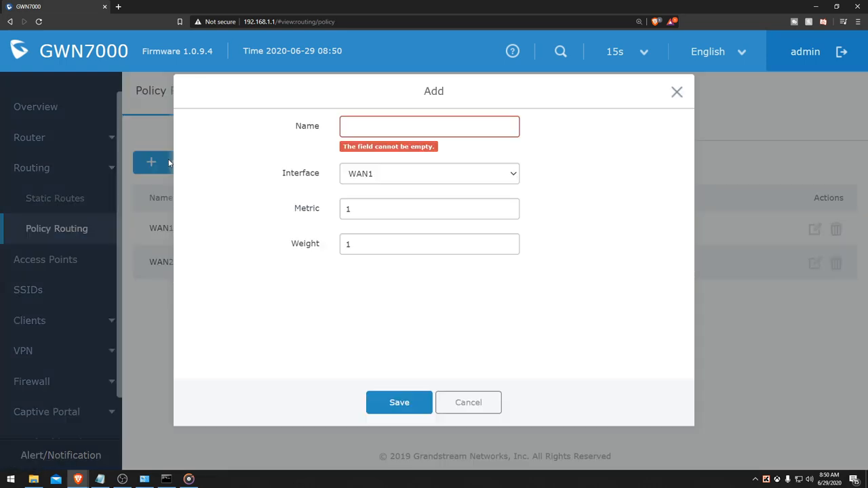
{"action": "left_click", "coordinate": [430, 126]}
{"action": "type", "text": "wan1"}
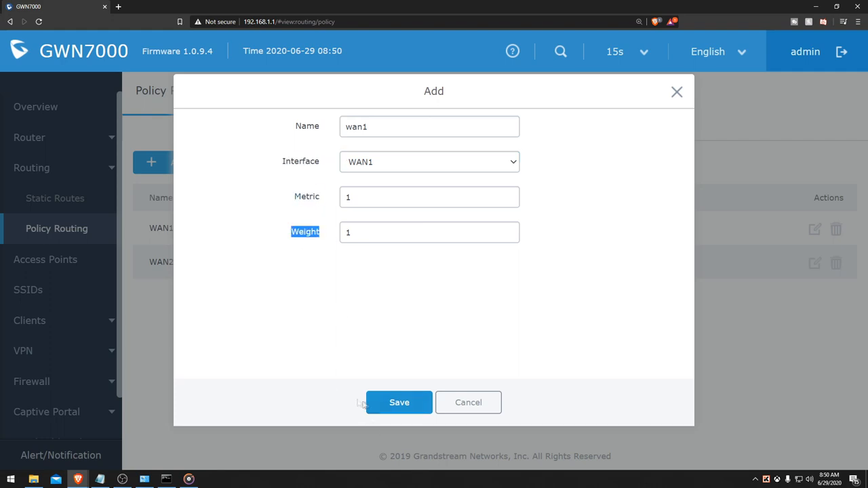
{"action": "left_click", "coordinate": [399, 403]}
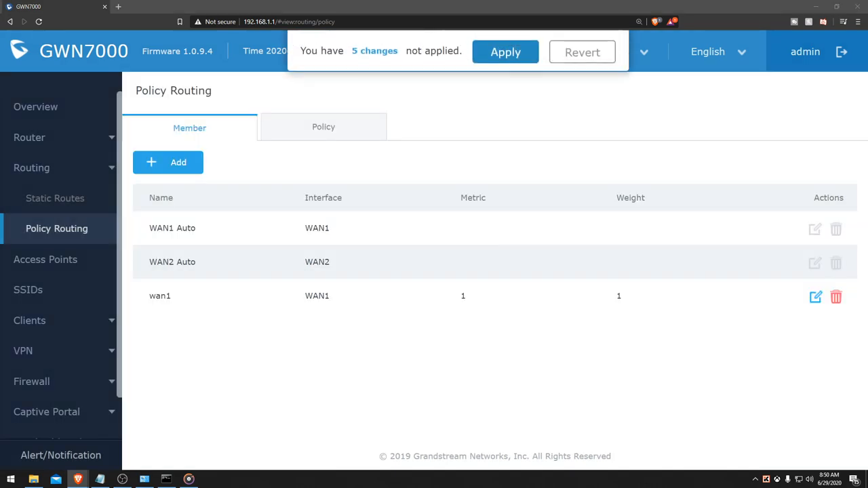
Add a second member, wan2, assigned to WAN2, and save it
{"action": "left_click", "coordinate": [168, 162]}
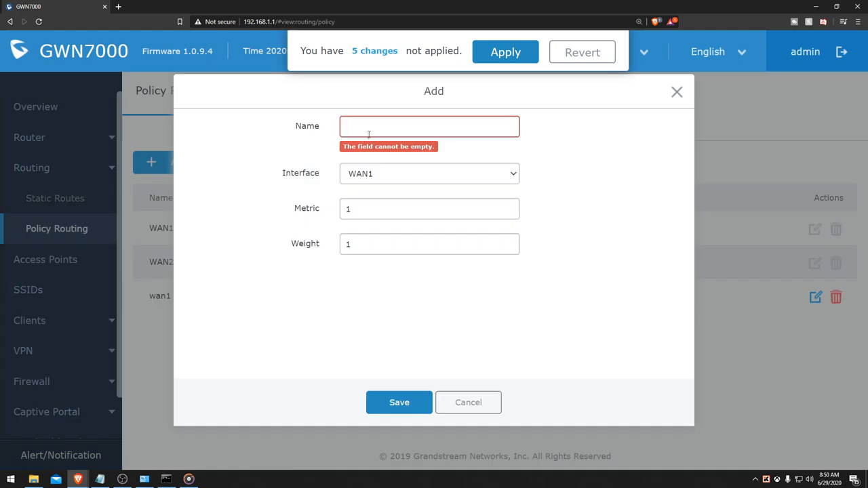
{"action": "type", "text": "wan2"}
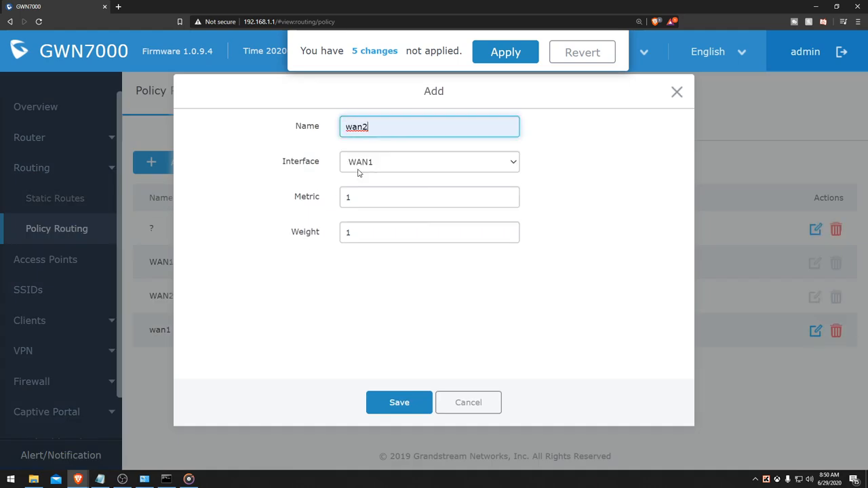
{"action": "left_click", "coordinate": [429, 162]}
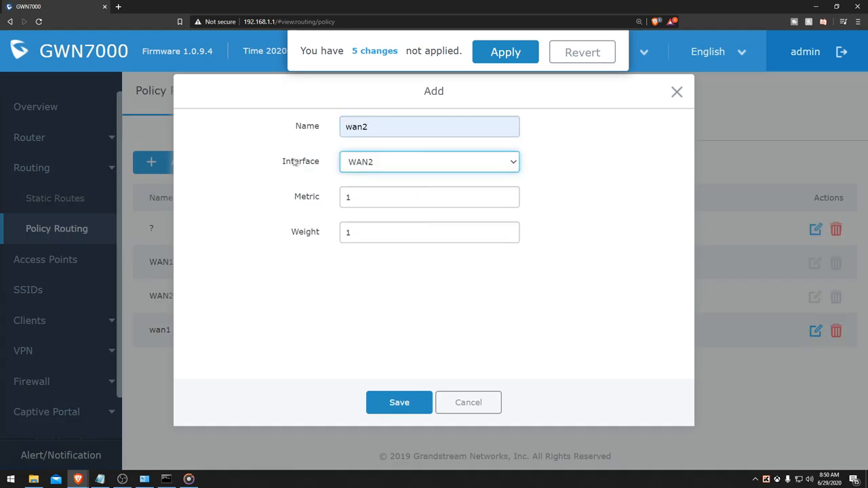
{"action": "double_click", "coordinate": [307, 196]}
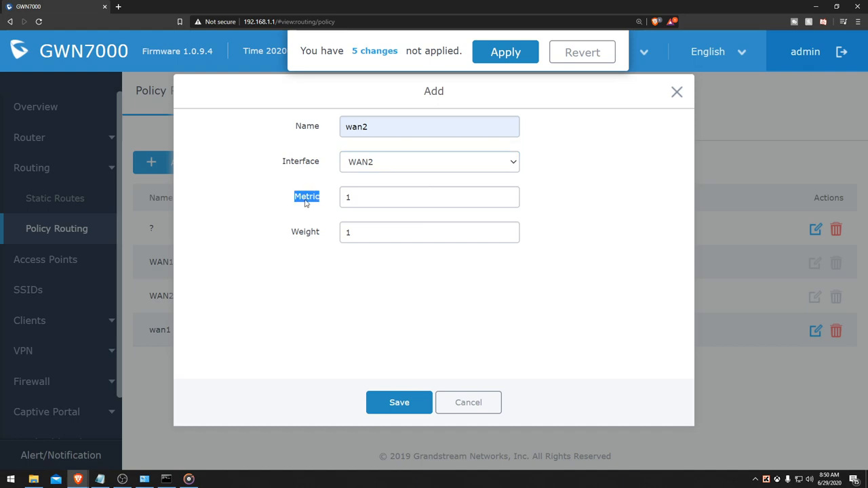
{"action": "left_click", "coordinate": [399, 403]}
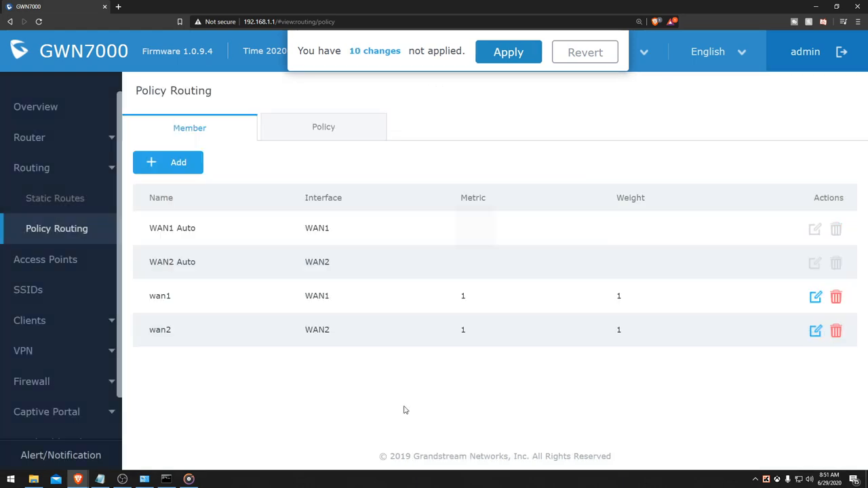
Create routing policy load_balance using members wan1 and wan2
{"action": "left_click", "coordinate": [323, 127]}
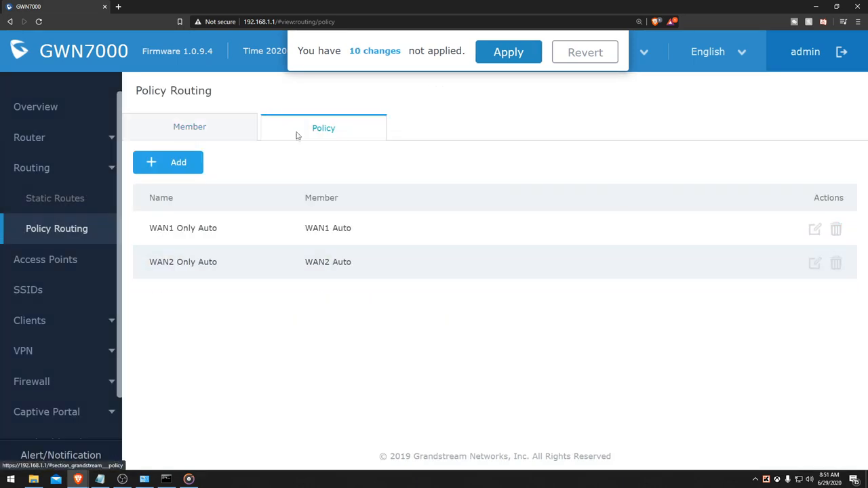
{"action": "left_click", "coordinate": [168, 162]}
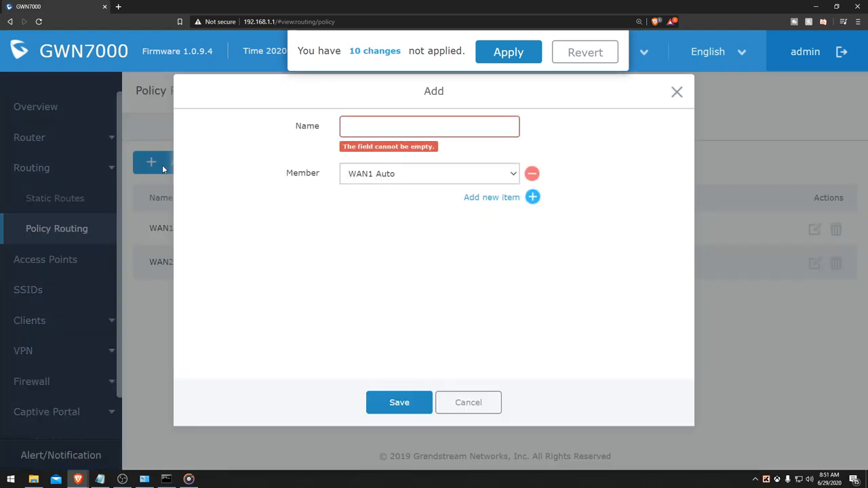
{"action": "type", "text": "load_balance"}
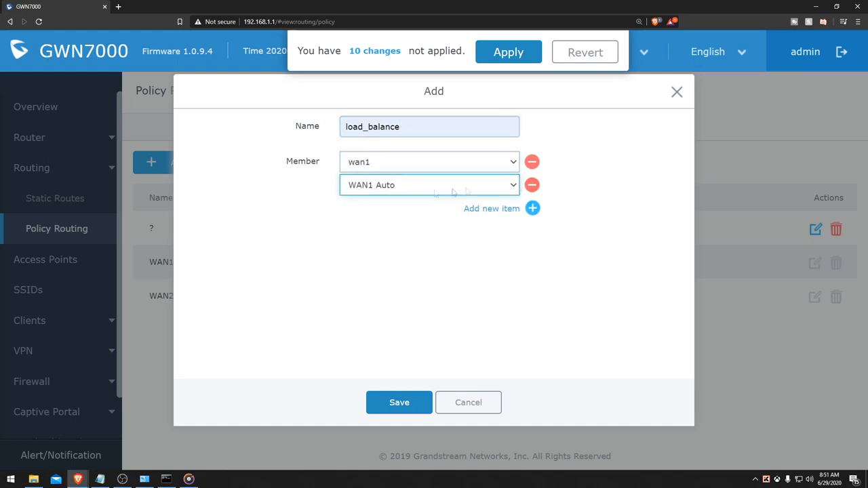
{"action": "left_click", "coordinate": [399, 402]}
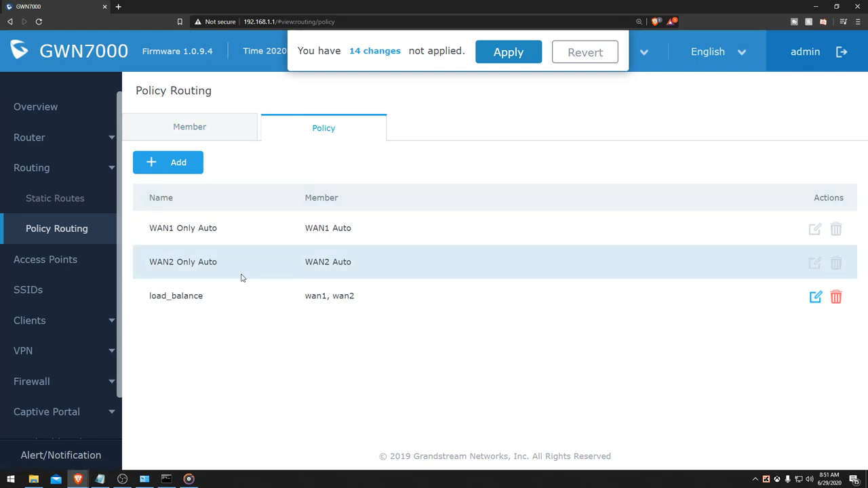
{"action": "mouse_move", "coordinate": [210, 289]}
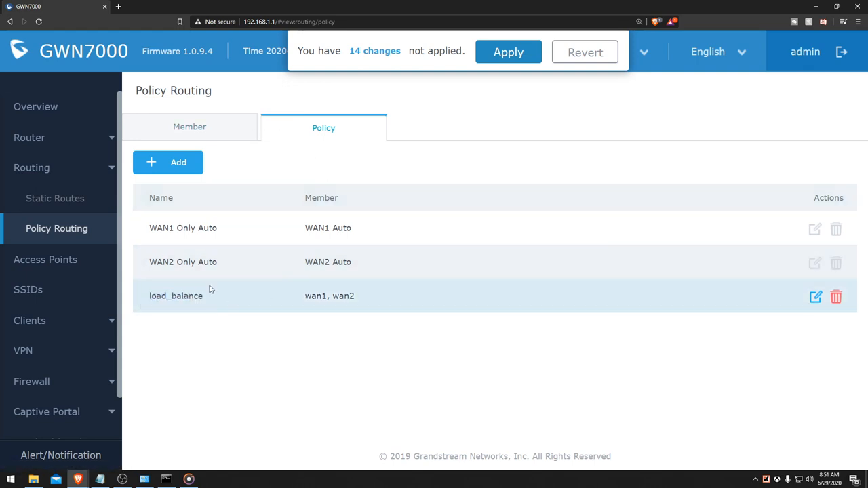
Add member fail1 on WAN1 with metric 1
{"action": "left_click", "coordinate": [189, 128]}
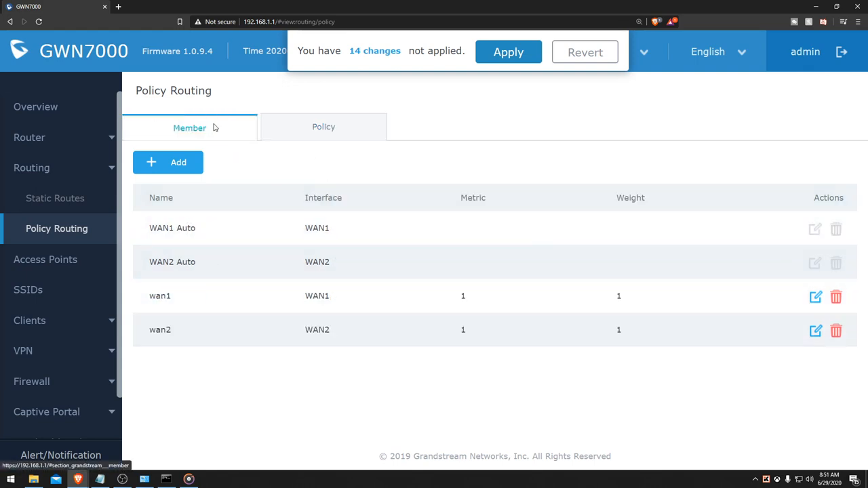
{"action": "mouse_move", "coordinate": [192, 165]}
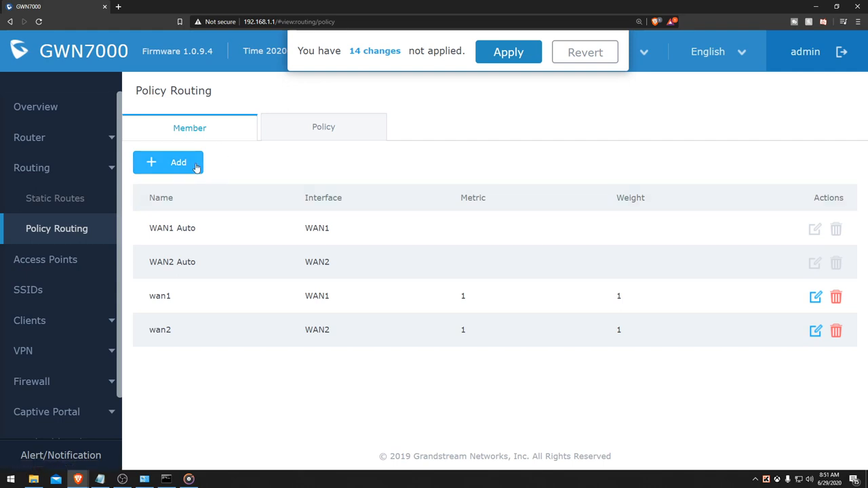
{"action": "left_click", "coordinate": [178, 162]}
{"action": "type", "text": "fail1"}
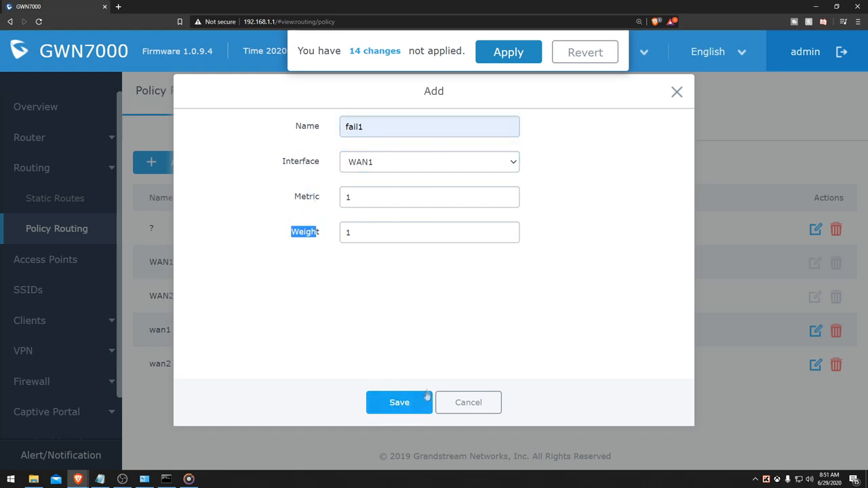
{"action": "left_click", "coordinate": [399, 402]}
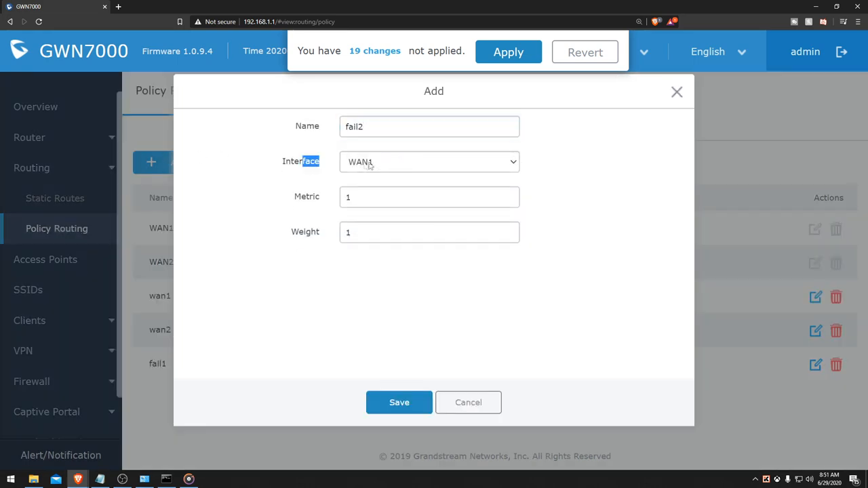
Add member fail2 on WAN2 with metric 2 and save it
{"action": "left_click", "coordinate": [429, 161]}
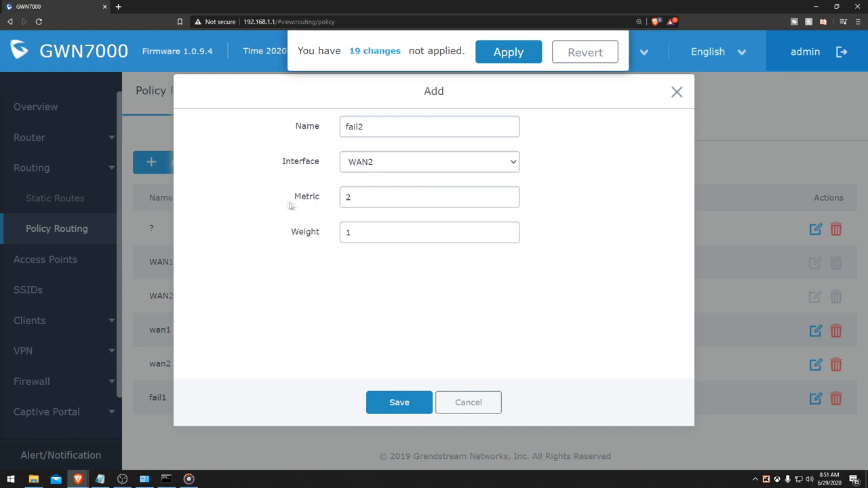
{"action": "double_click", "coordinate": [307, 197]}
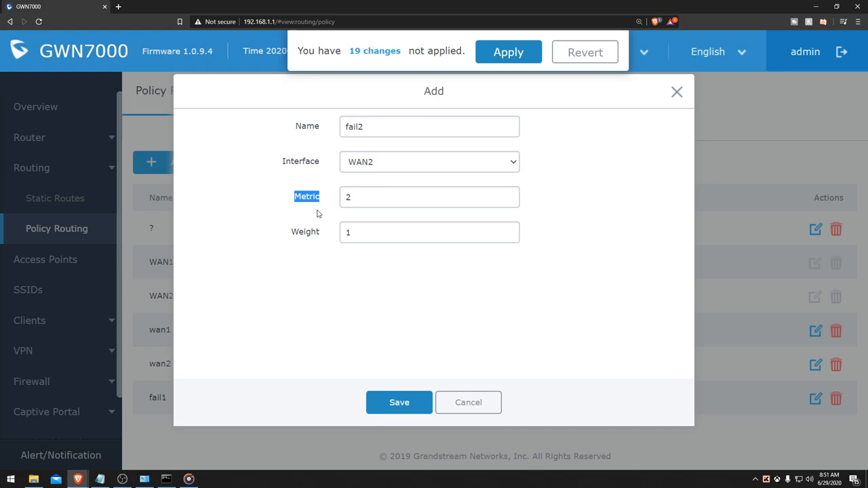
{"action": "mouse_move", "coordinate": [276, 252]}
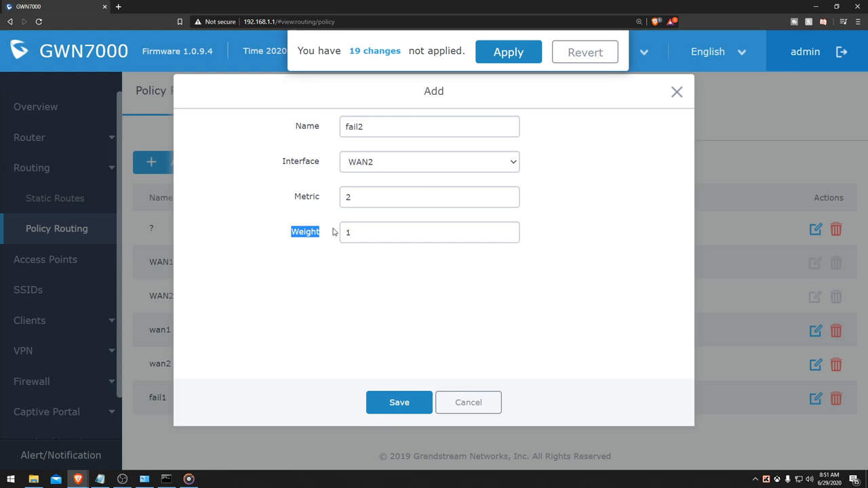
{"action": "left_click", "coordinate": [399, 403]}
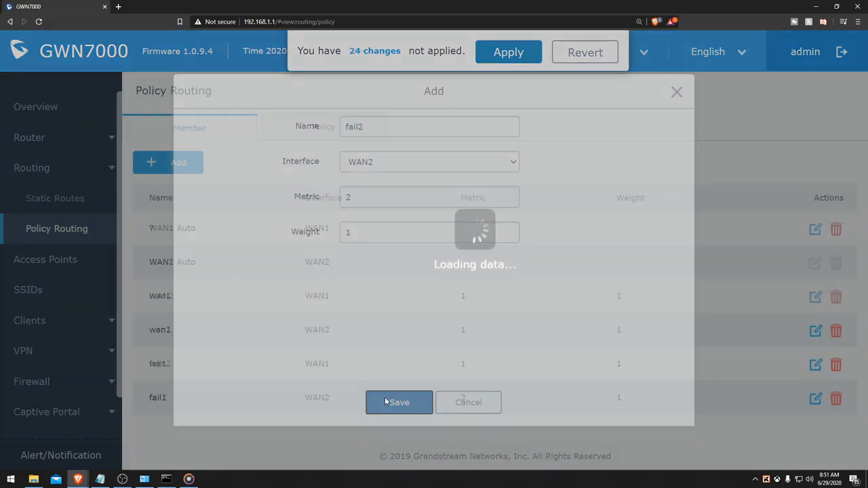
{"action": "left_click", "coordinate": [399, 402]}
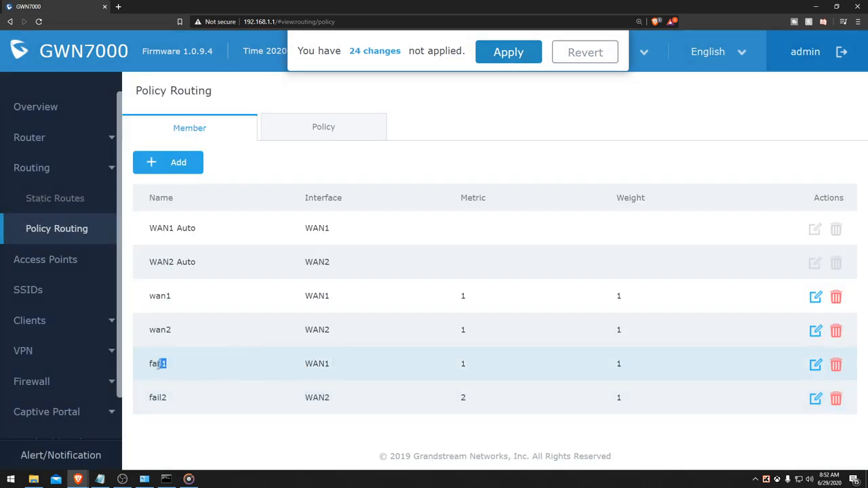
{"action": "double_click", "coordinate": [157, 364]}
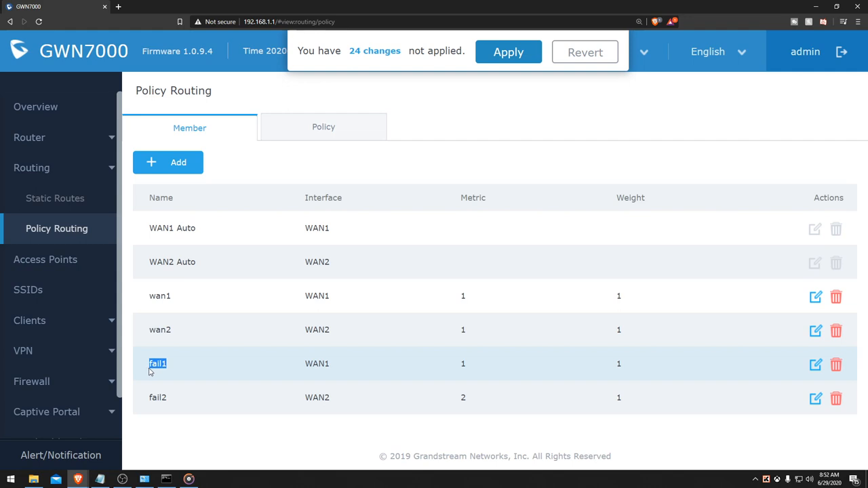
{"action": "mouse_move", "coordinate": [217, 382]}
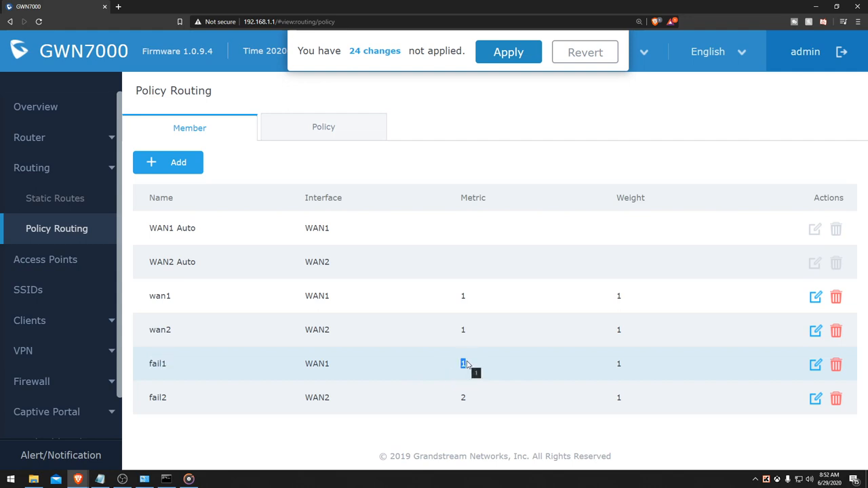
Create policy failover with members fail1 and fail2, then apply pending changes
{"action": "left_click", "coordinate": [323, 128]}
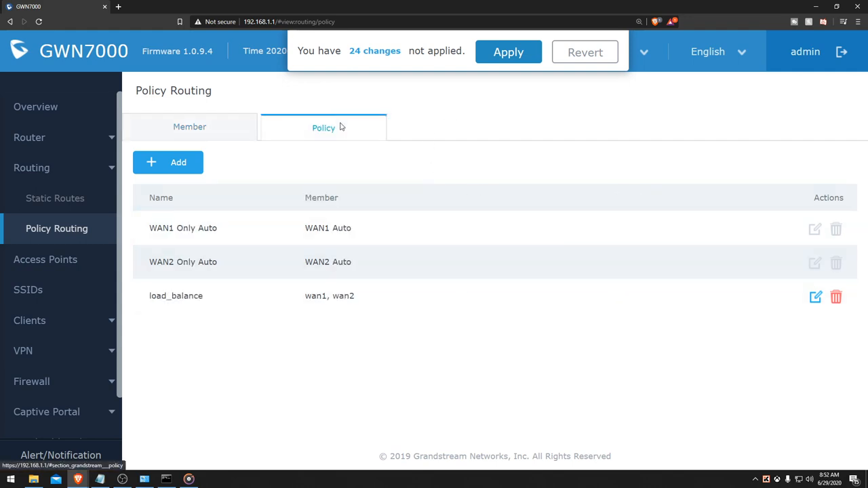
{"action": "mouse_move", "coordinate": [183, 166]}
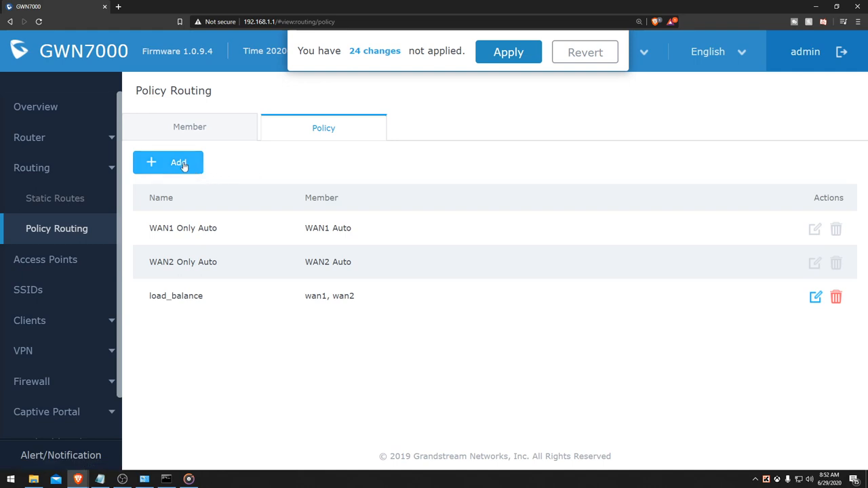
{"action": "left_click", "coordinate": [168, 163]}
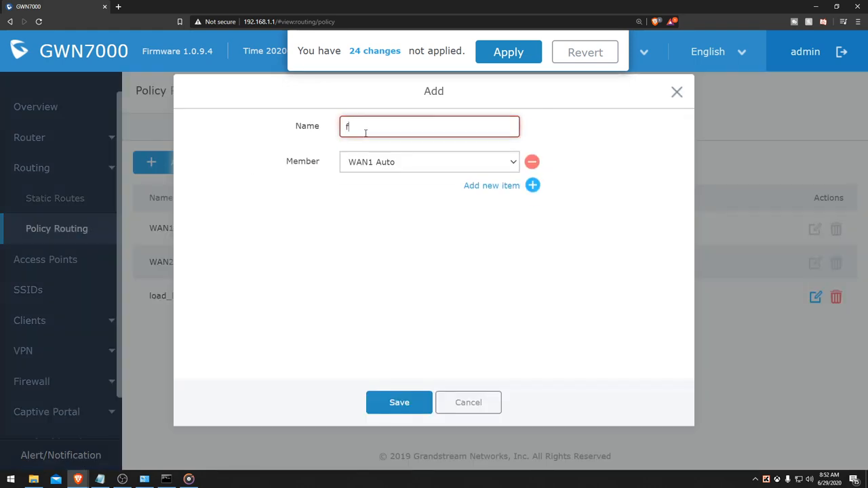
{"action": "type", "text": "ailove"}
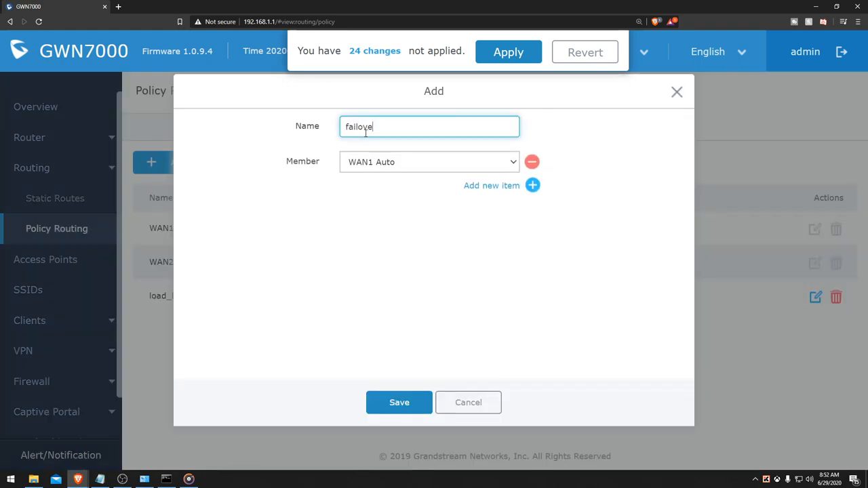
{"action": "left_click", "coordinate": [429, 161]}
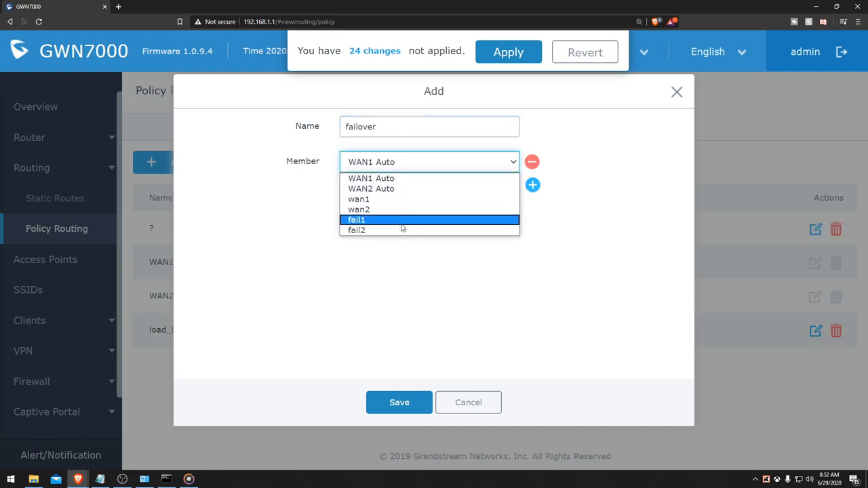
{"action": "left_click", "coordinate": [357, 220]}
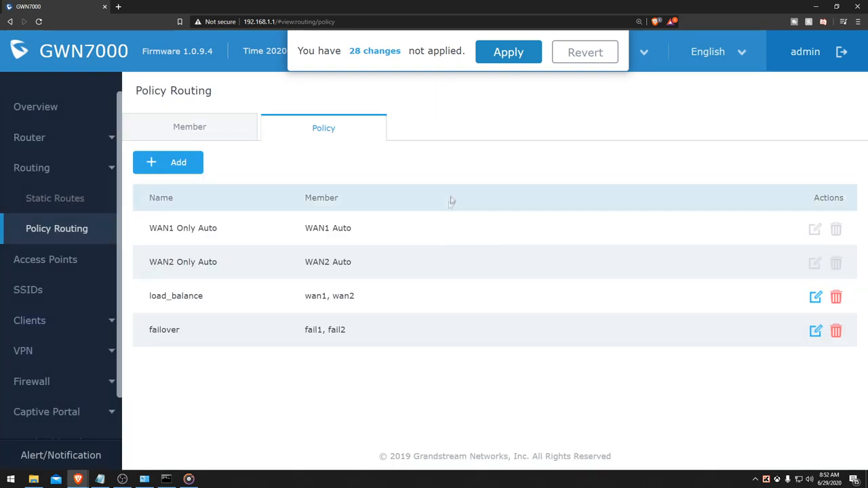
{"action": "left_click", "coordinate": [508, 52]}
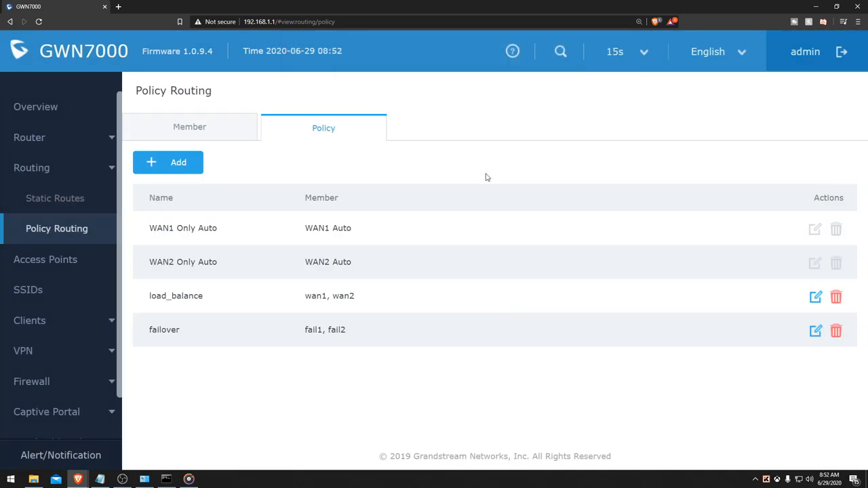
Set the WAN Global Settings Local Routing Policy to load_balance
{"action": "left_click", "coordinate": [29, 137]}
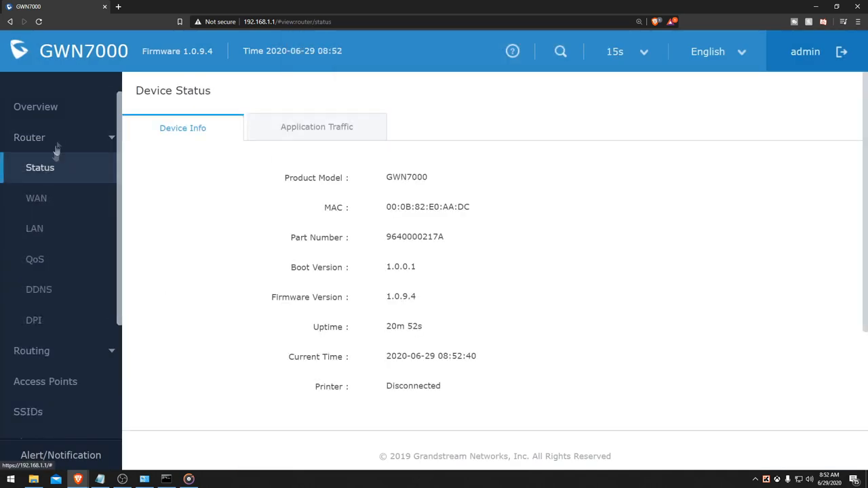
{"action": "left_click", "coordinate": [36, 198]}
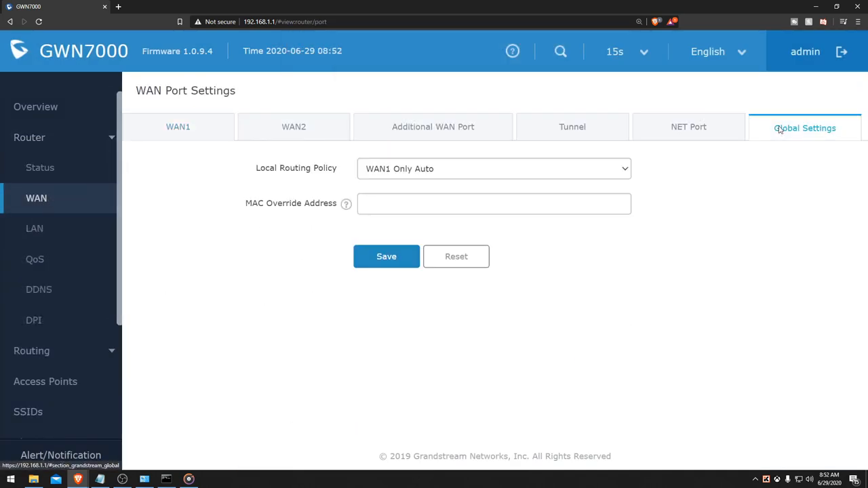
{"action": "left_click", "coordinate": [493, 168]}
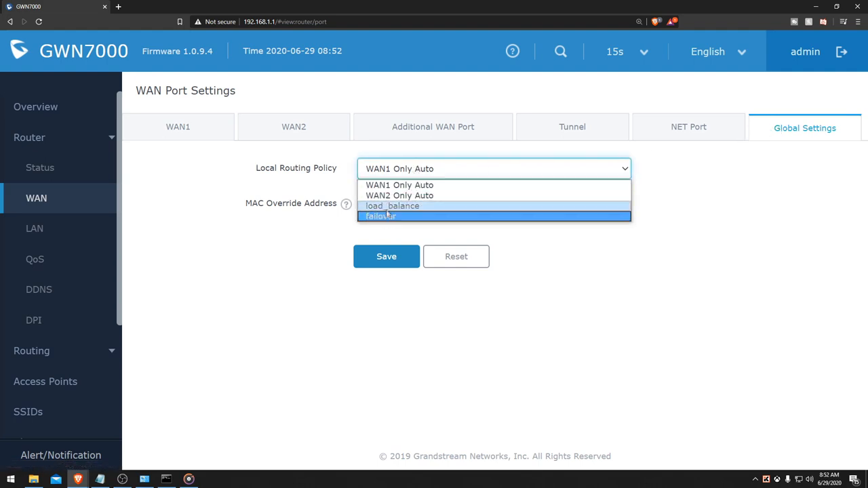
{"action": "left_click", "coordinate": [392, 205]}
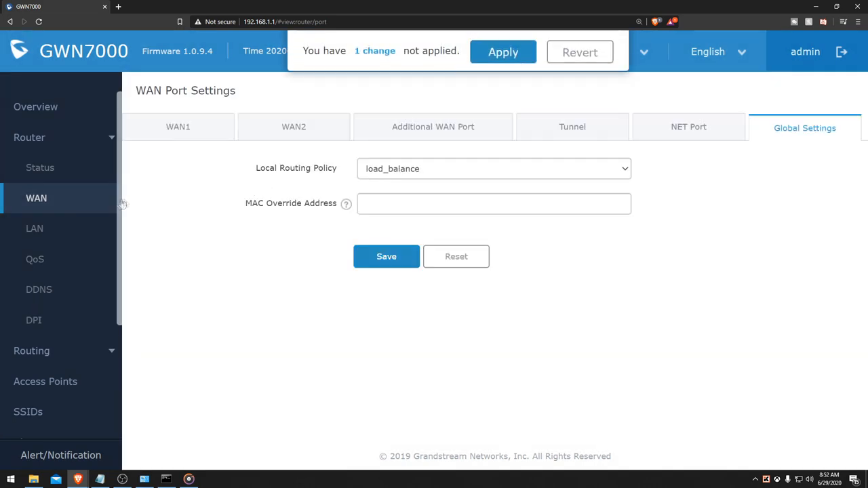
Revisit WAN Global Settings and apply the saved load_balance change
{"action": "left_click", "coordinate": [34, 228]}
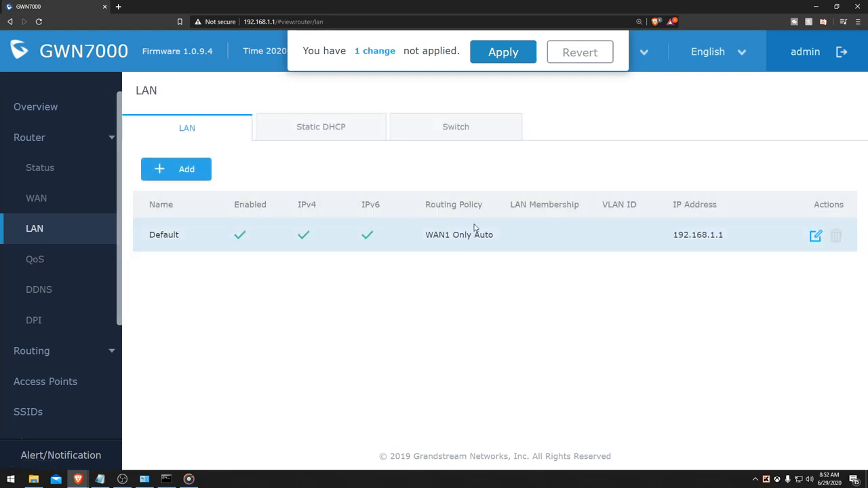
{"action": "left_click", "coordinate": [36, 198]}
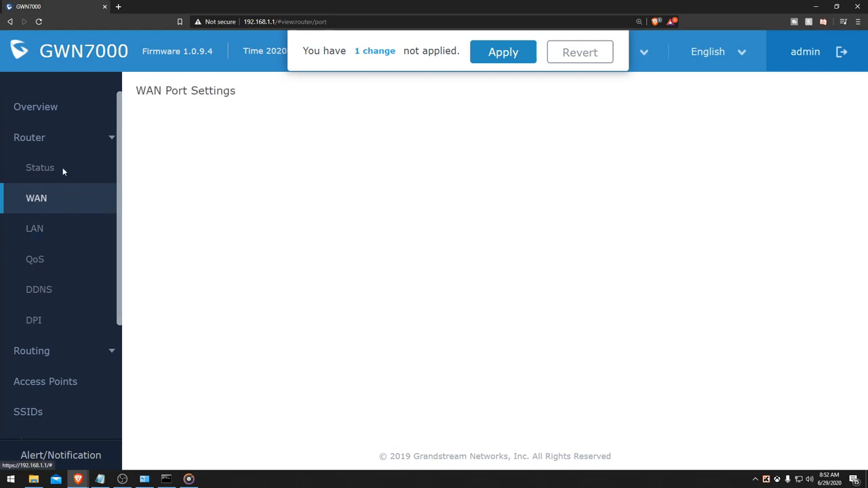
{"action": "left_click", "coordinate": [805, 127]}
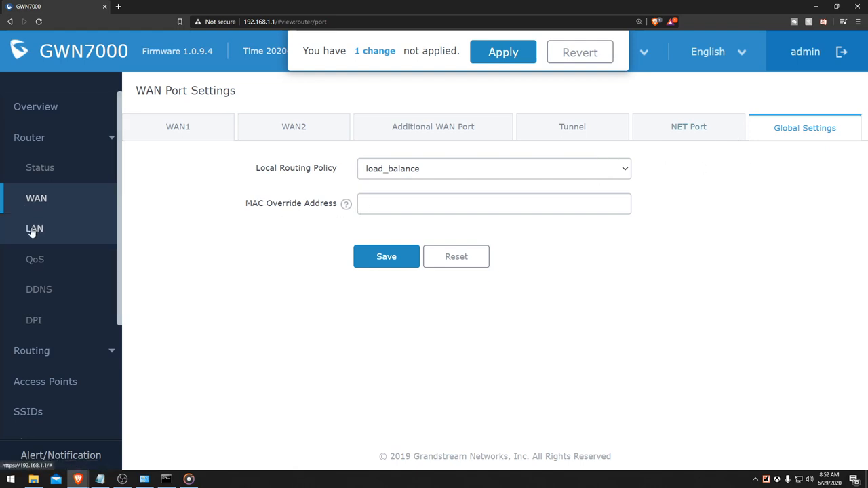
{"action": "left_click", "coordinate": [502, 52]}
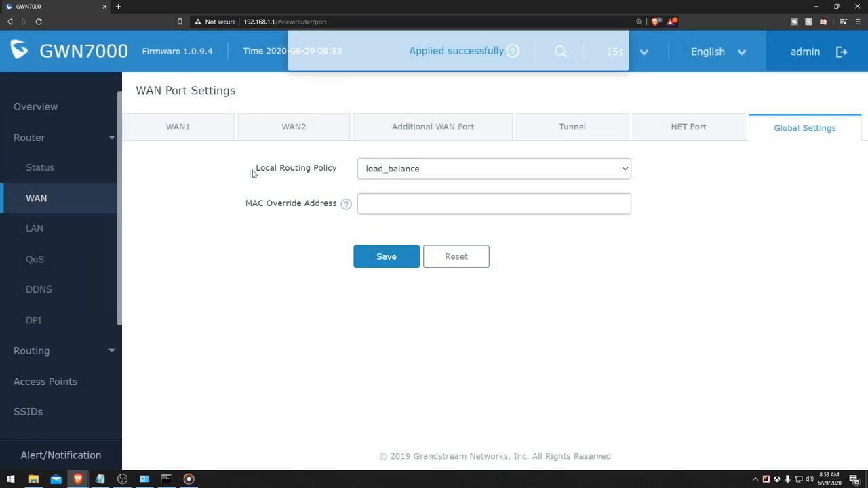
Return to the Overview dashboard showing 3 wired clients and WAN1/WAN2 traffic
{"action": "left_click", "coordinate": [35, 106]}
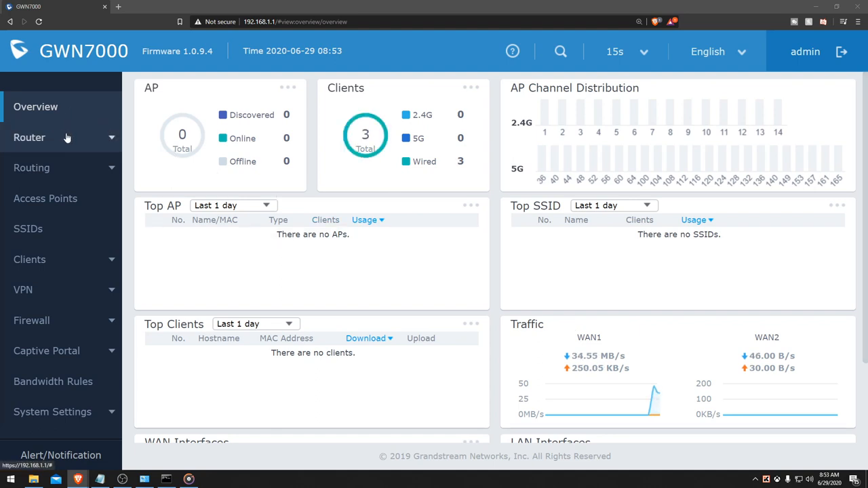
Confirm WAN Global Settings reads load_balance, then view the LAN list
{"action": "left_click", "coordinate": [29, 137]}
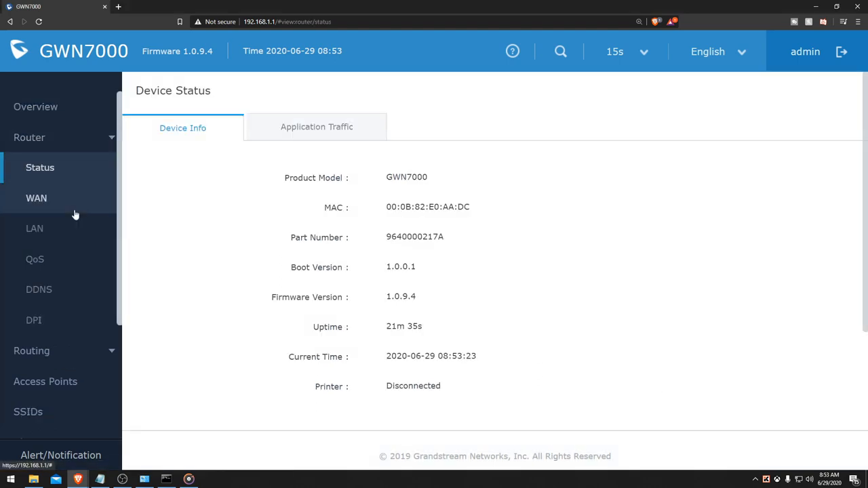
{"action": "mouse_move", "coordinate": [71, 177]}
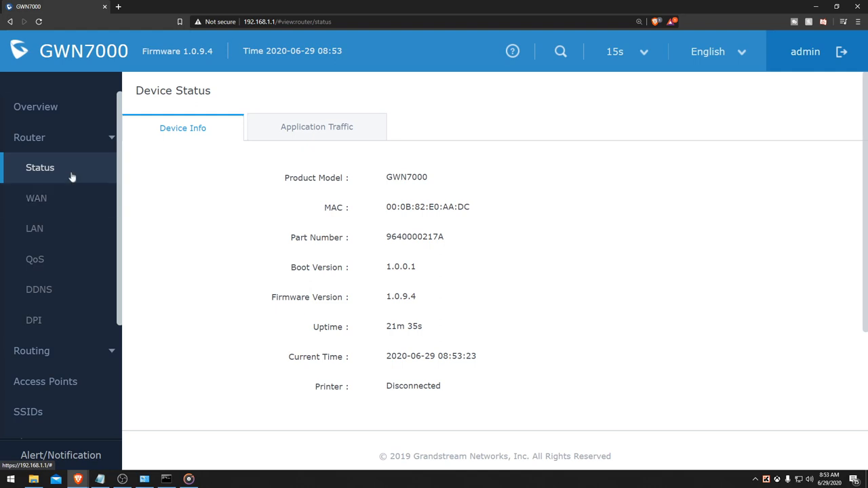
{"action": "left_click", "coordinate": [36, 198]}
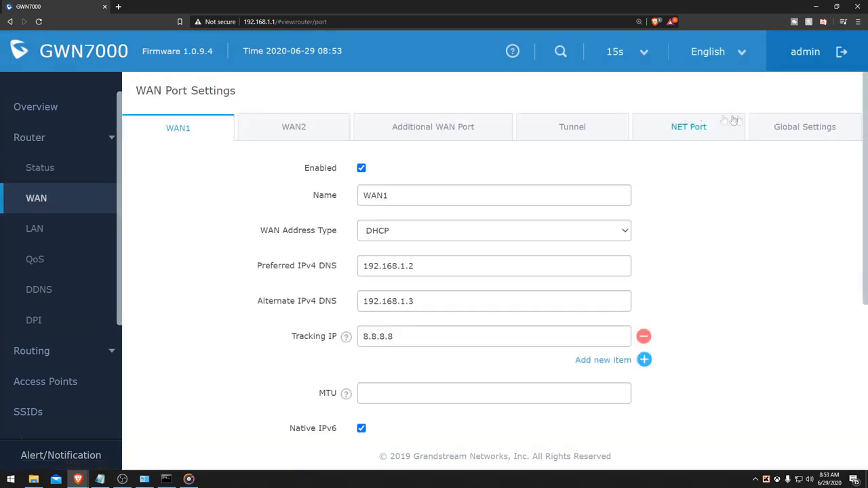
{"action": "left_click", "coordinate": [805, 127]}
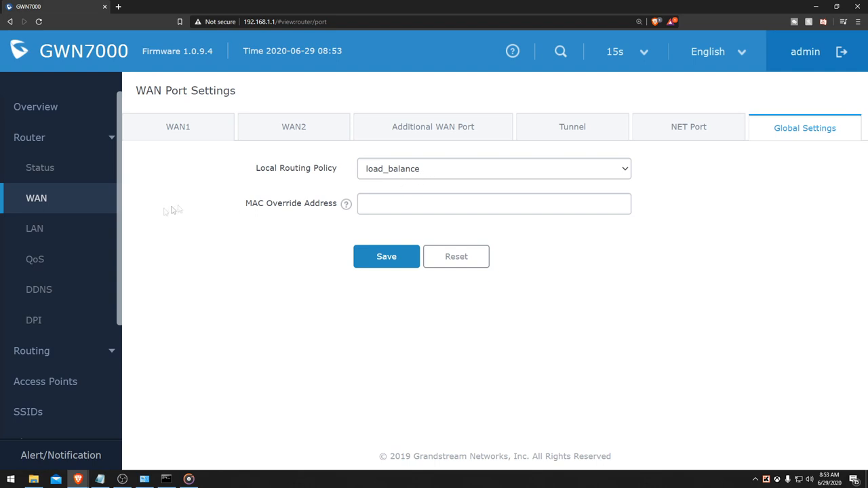
{"action": "left_click", "coordinate": [35, 228]}
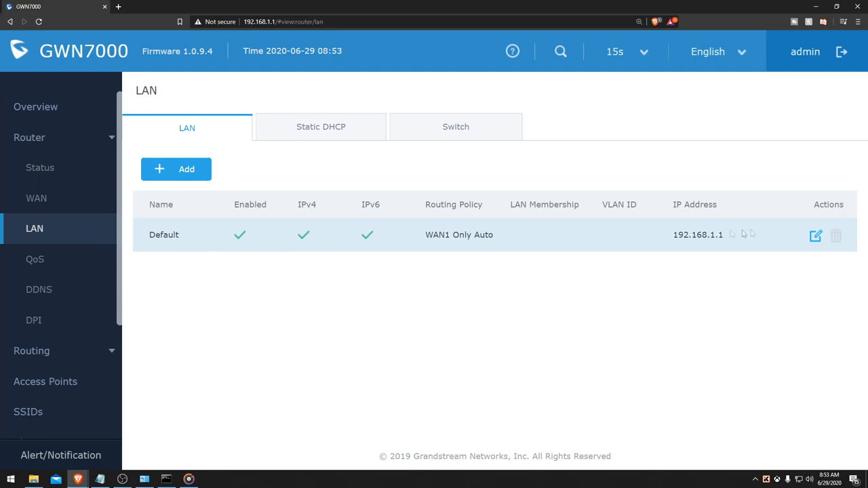
Change the Default LAN routing policy to load_balance, save, and apply changes
{"action": "left_click", "coordinate": [815, 236]}
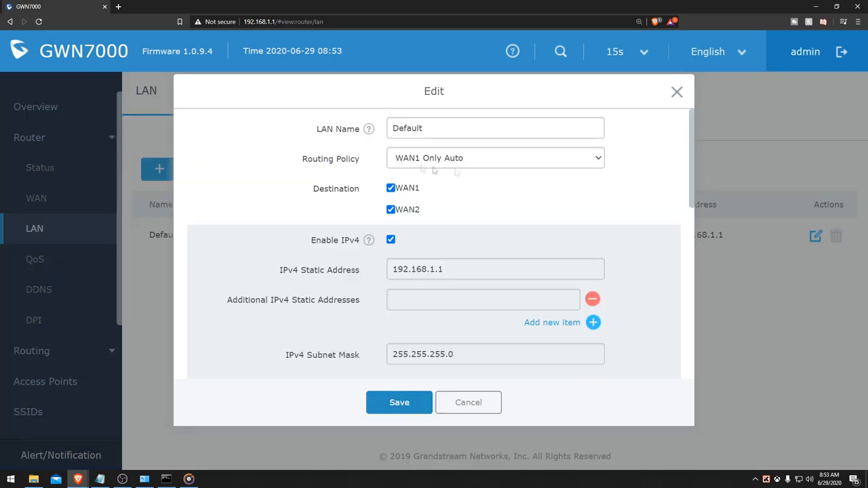
{"action": "left_click", "coordinate": [495, 158]}
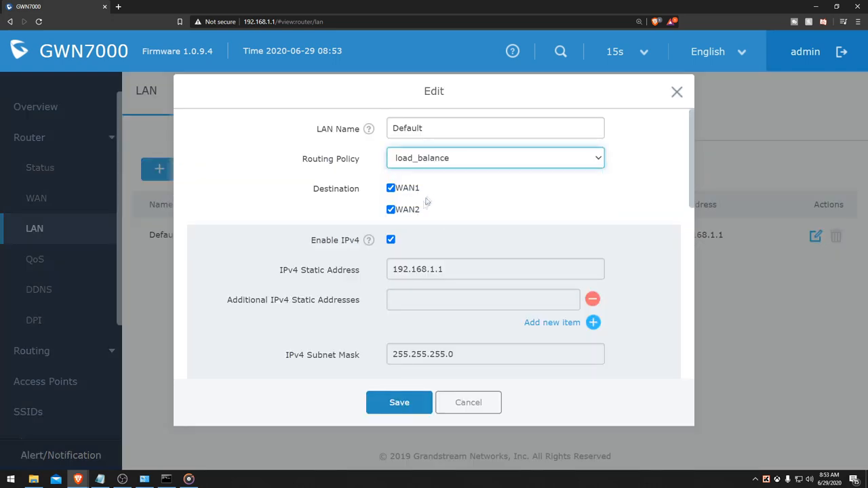
{"action": "left_click", "coordinate": [399, 402]}
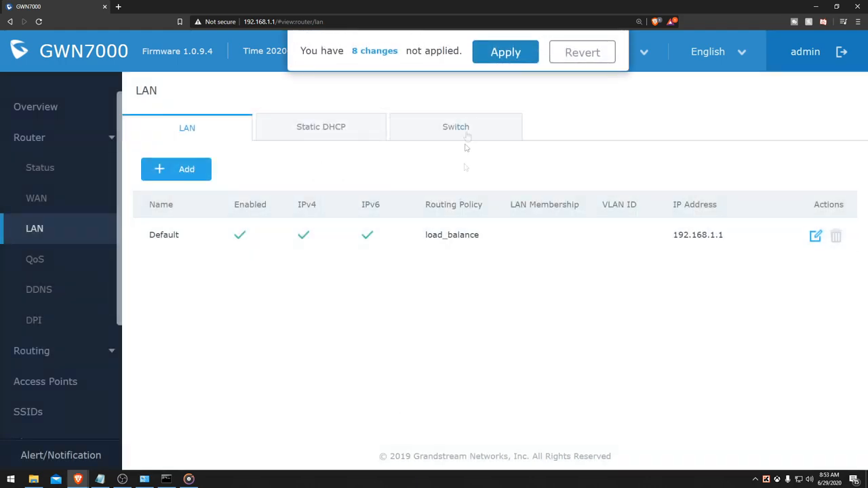
{"action": "left_click", "coordinate": [506, 52]}
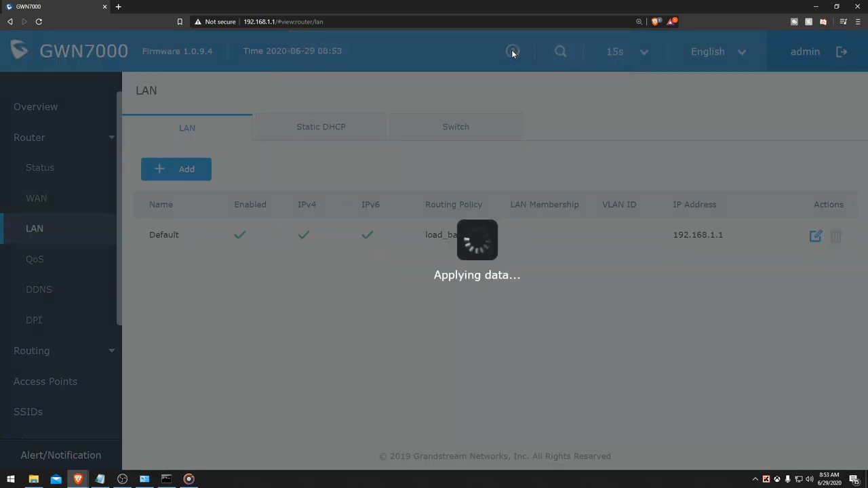
{"action": "left_click", "coordinate": [513, 52]}
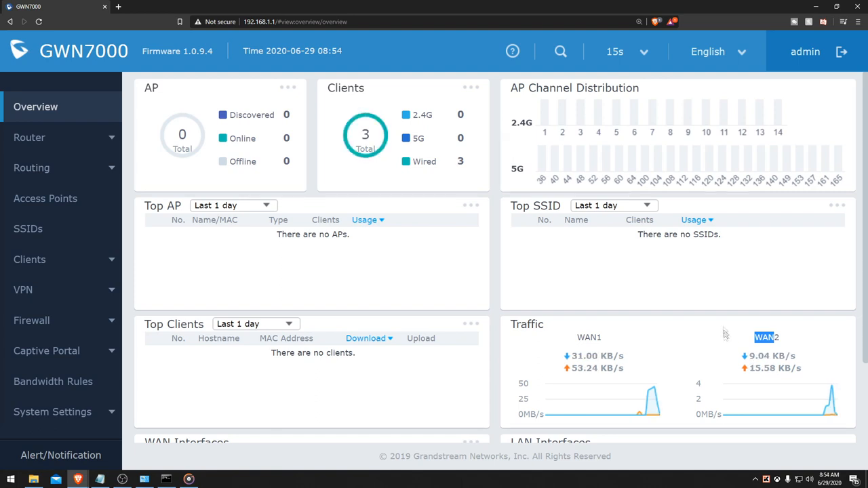
{"action": "mouse_move", "coordinate": [102, 159]}
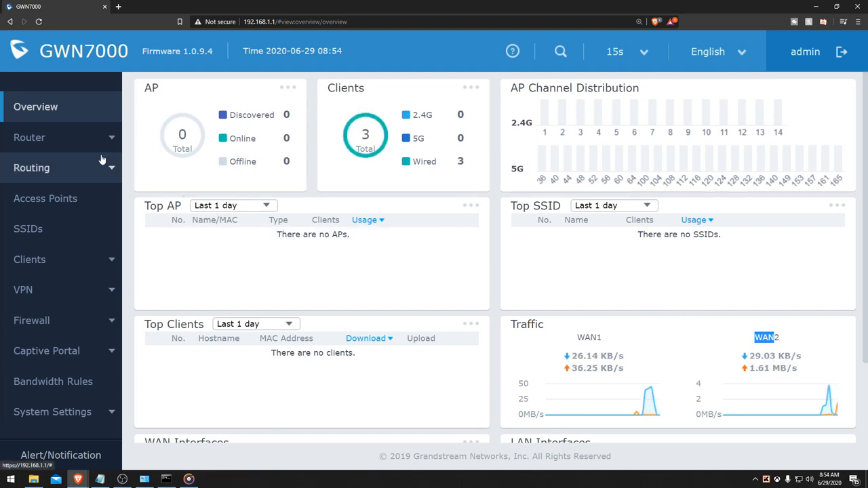
Recheck WAN global settings and review the Default LAN's load_balance routing policy
{"action": "left_click", "coordinate": [29, 137]}
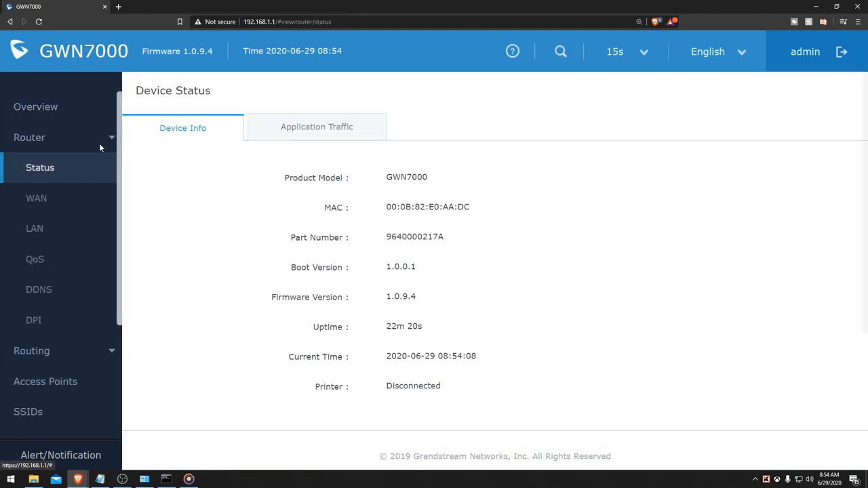
{"action": "left_click", "coordinate": [36, 198]}
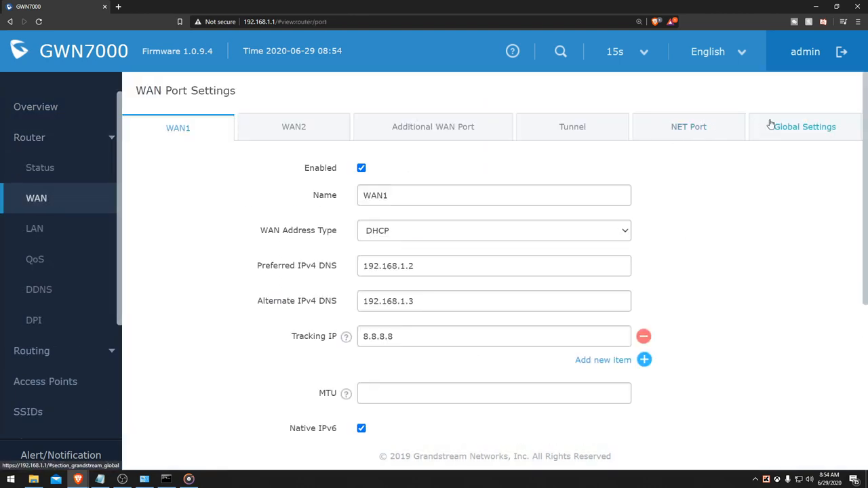
{"action": "left_click", "coordinate": [805, 127]}
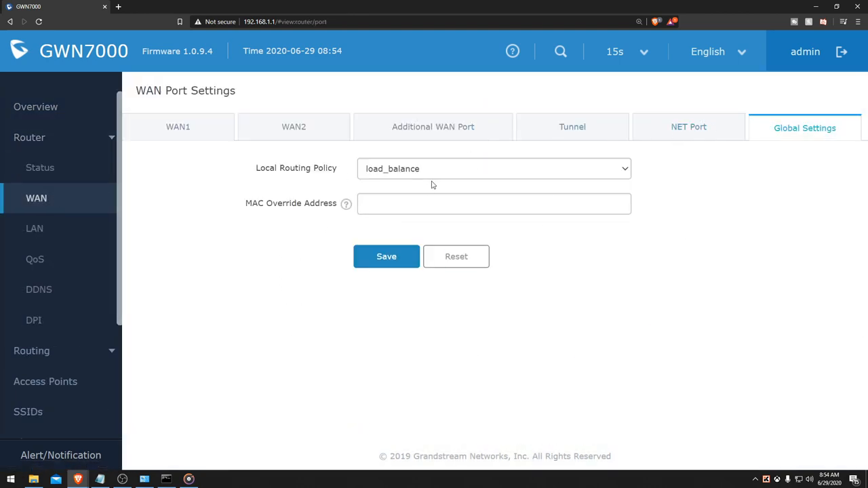
{"action": "left_click", "coordinate": [34, 229]}
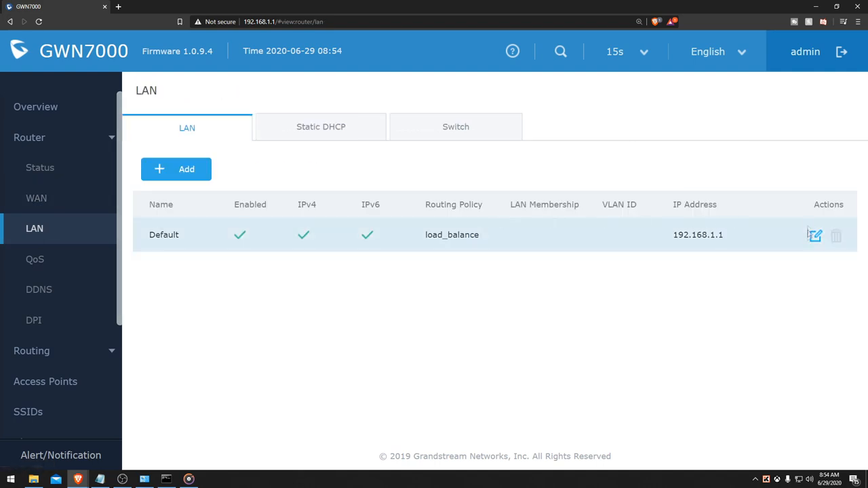
{"action": "left_click", "coordinate": [814, 236]}
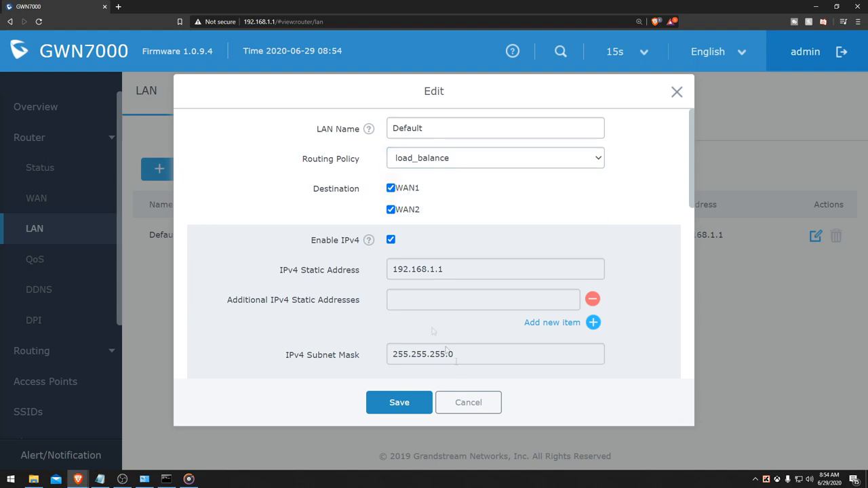
{"action": "left_click", "coordinate": [468, 402]}
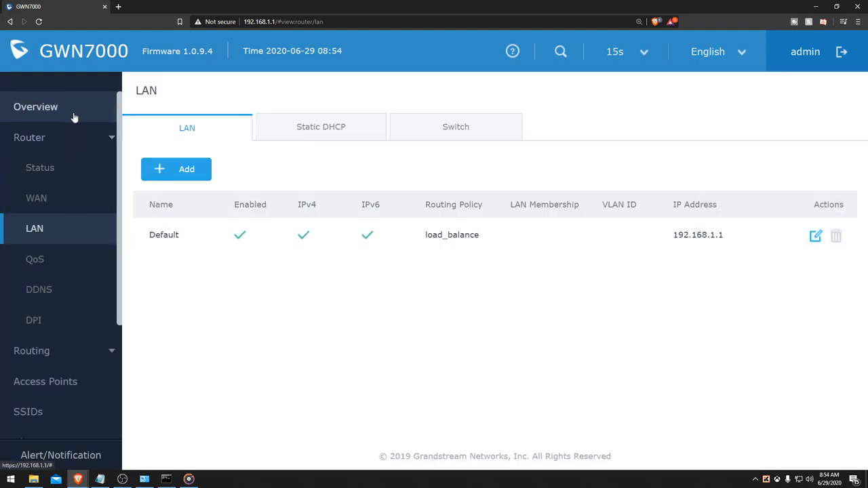
Set the WAN global Local Routing Policy to failover
{"action": "left_click", "coordinate": [36, 107]}
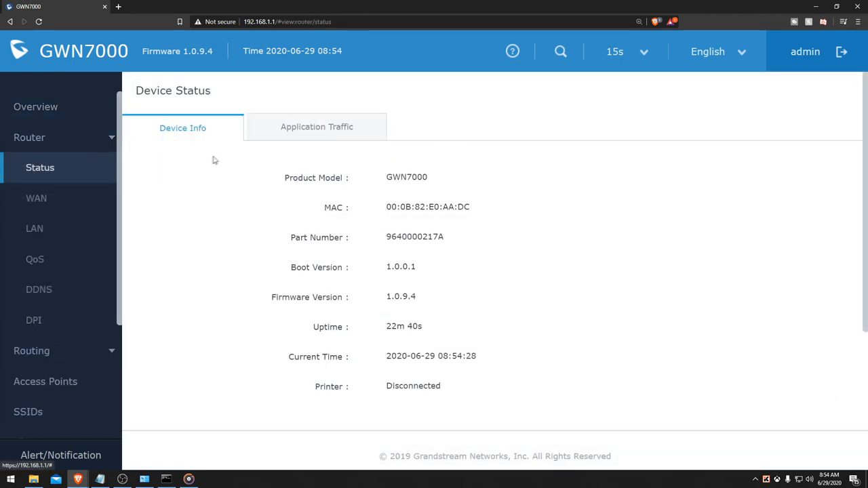
{"action": "left_click", "coordinate": [36, 198]}
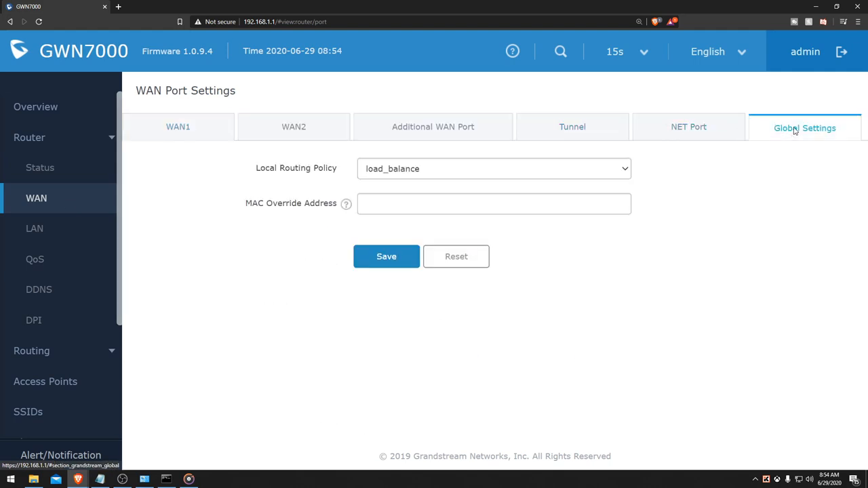
{"action": "left_click", "coordinate": [494, 168]}
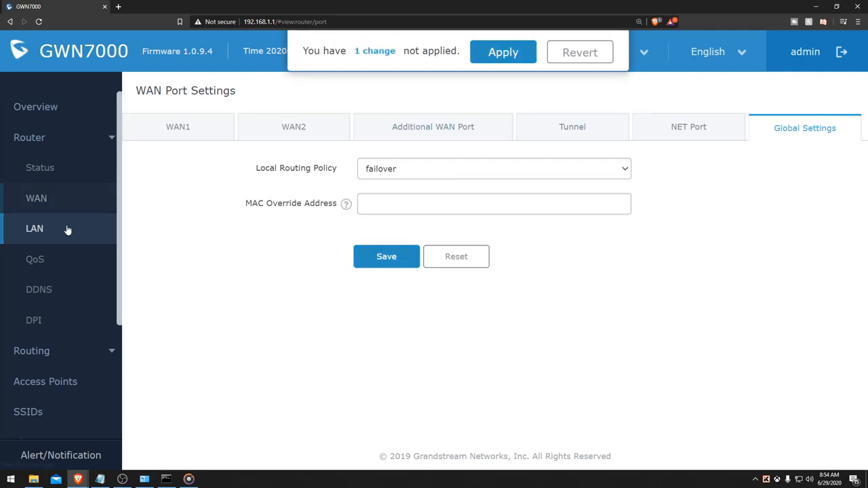
Set the Default LAN routing policy to failover and save it
{"action": "left_click", "coordinate": [34, 228]}
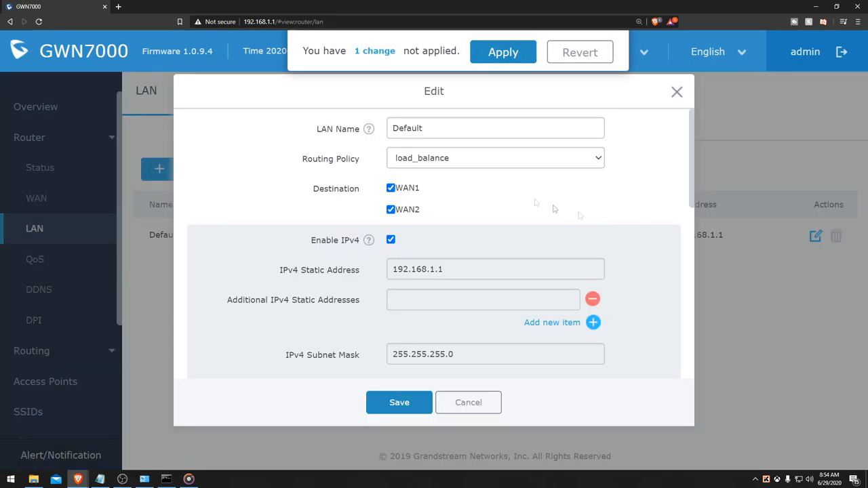
{"action": "left_click", "coordinate": [495, 158]}
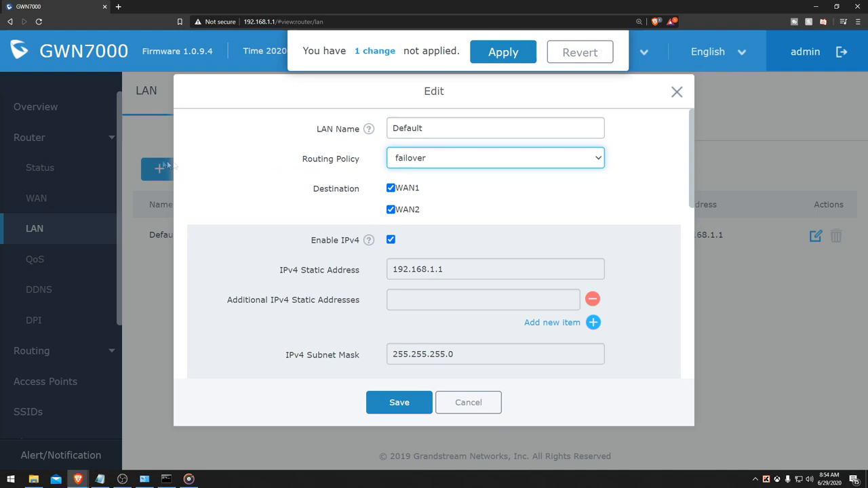
{"action": "mouse_move", "coordinate": [303, 154]}
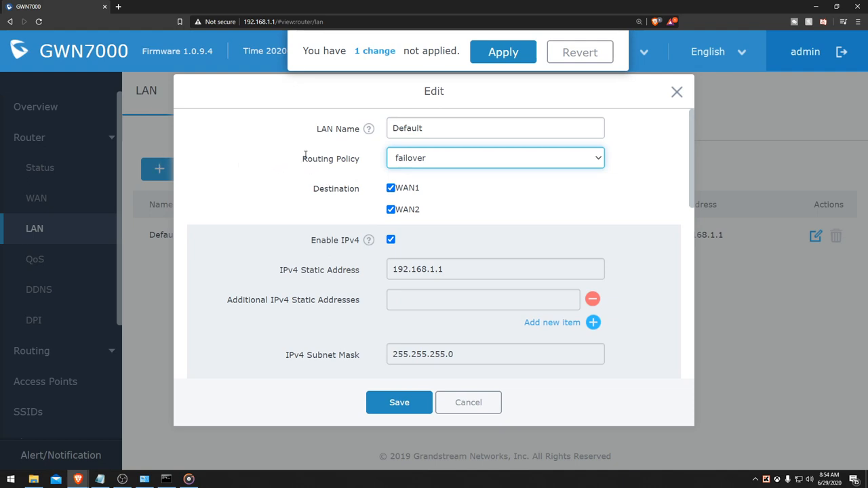
{"action": "mouse_move", "coordinate": [70, 198]}
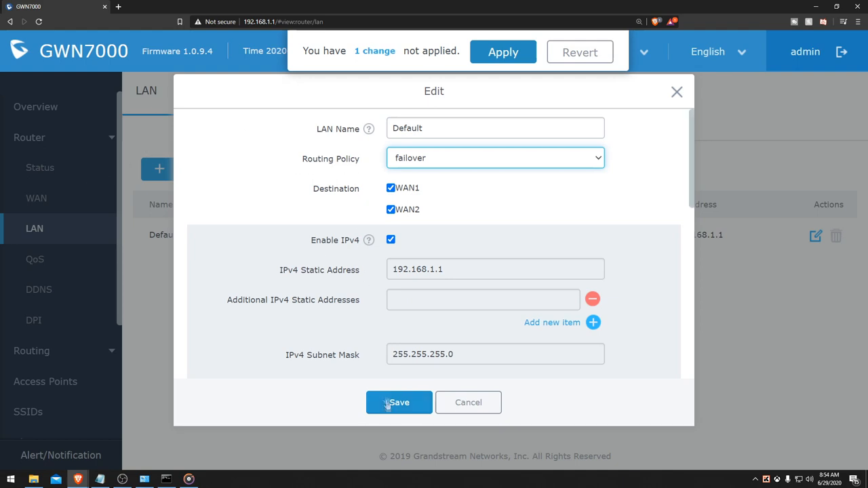
{"action": "left_click", "coordinate": [398, 402]}
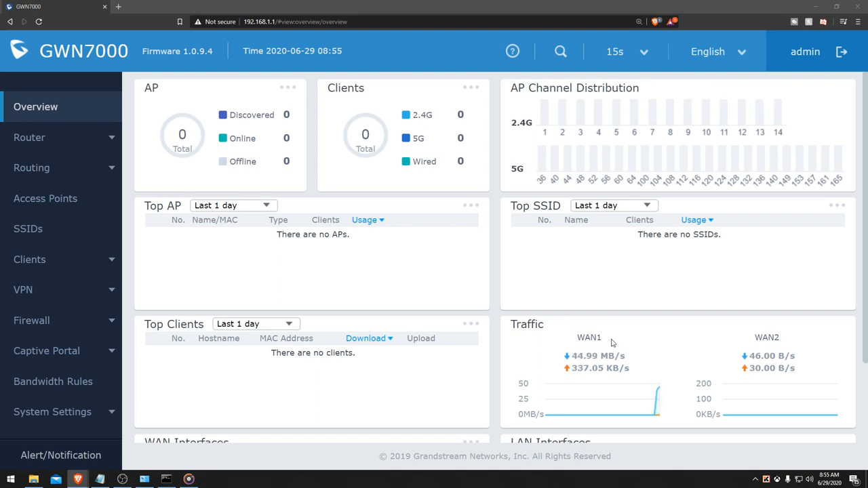
{"action": "mouse_move", "coordinate": [633, 369]}
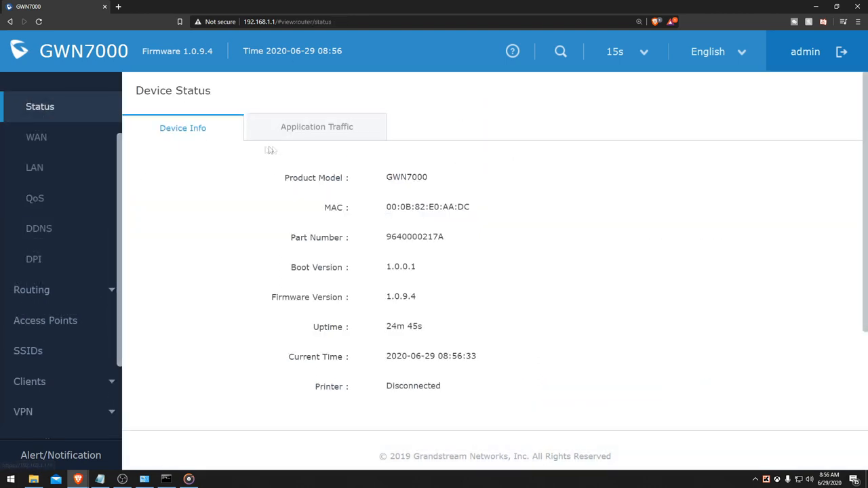
{"action": "mouse_move", "coordinate": [239, 155]}
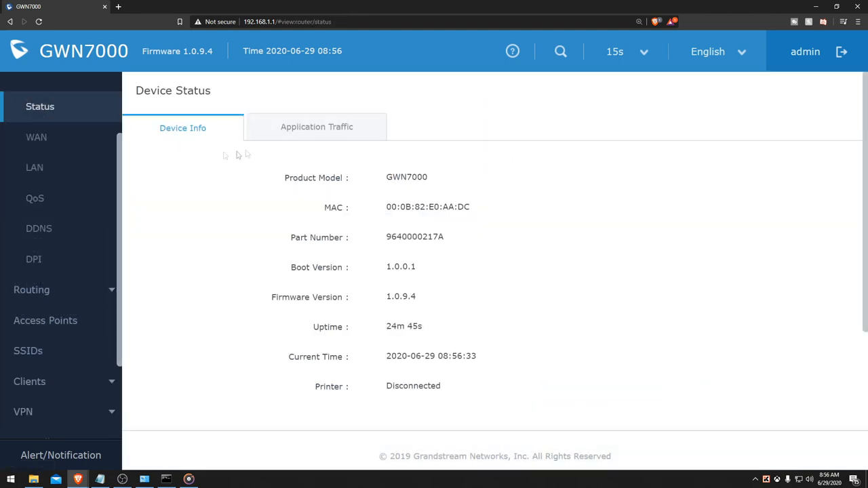
Switch WAN global and Default LAN routing policies back to load_balance and save
{"action": "left_click", "coordinate": [35, 167]}
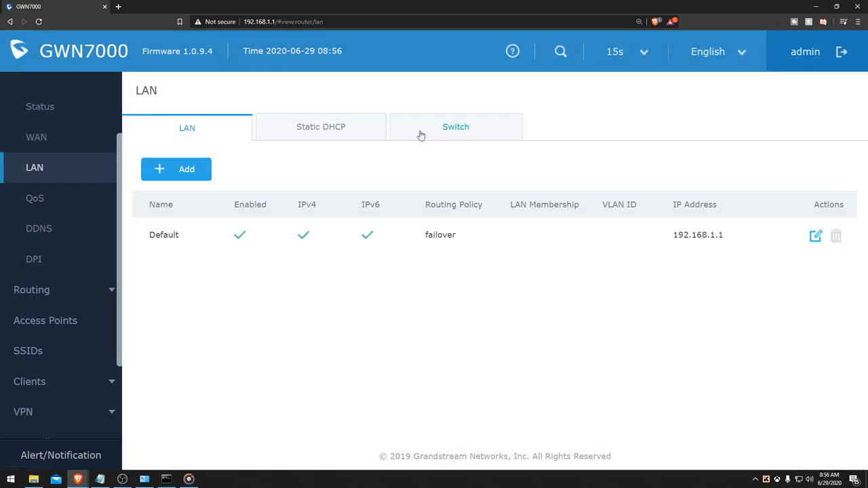
{"action": "left_click", "coordinate": [35, 137]}
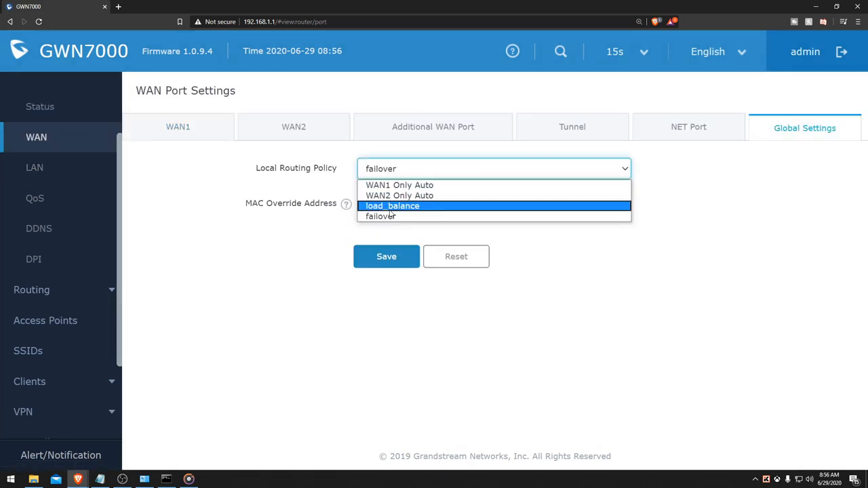
{"action": "left_click", "coordinate": [392, 205]}
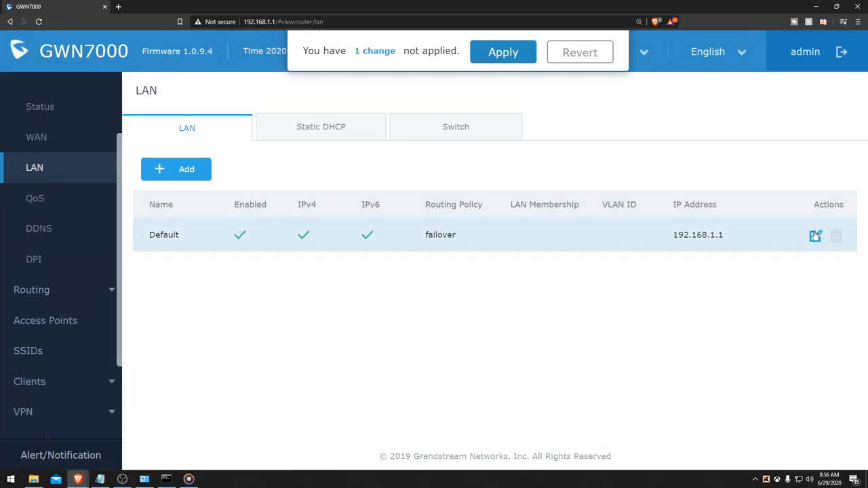
{"action": "left_click", "coordinate": [815, 235]}
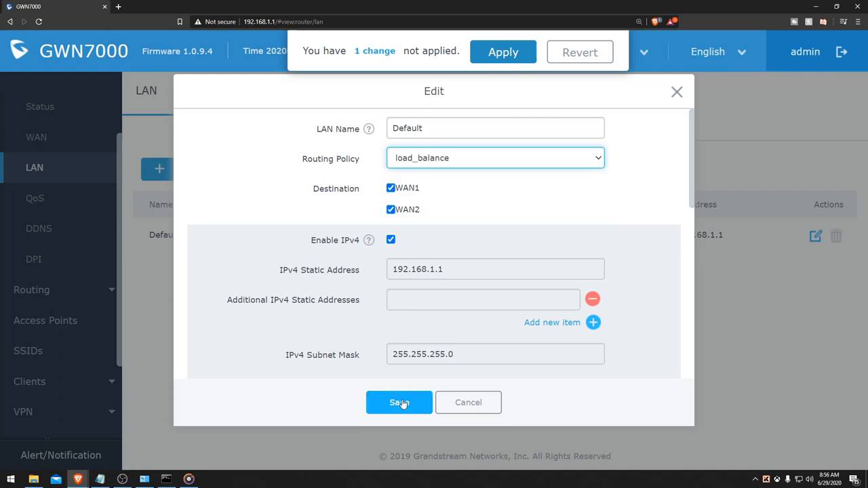
{"action": "left_click", "coordinate": [398, 402]}
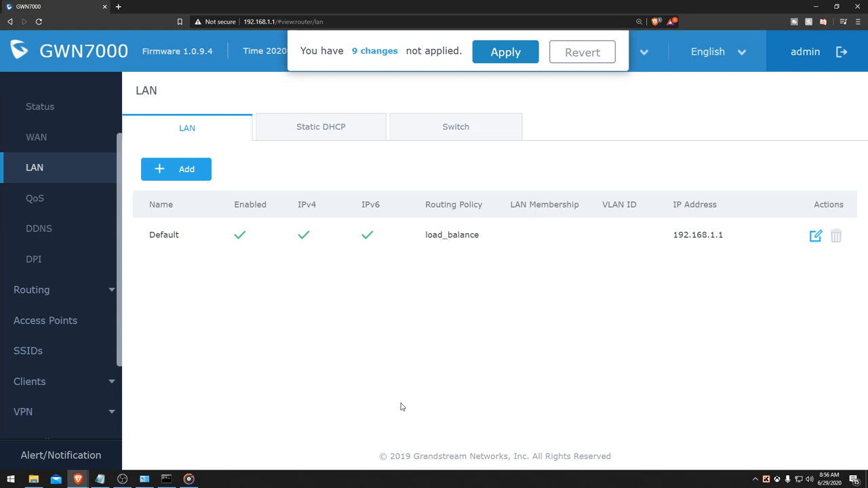
{"action": "mouse_move", "coordinate": [408, 404]}
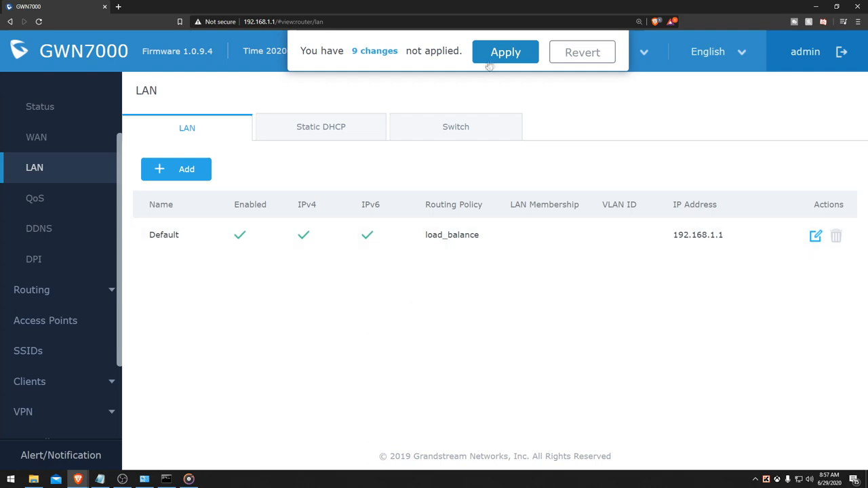
Apply the nine pending changes, then visit Device Status and Overview
{"action": "left_click", "coordinate": [505, 51]}
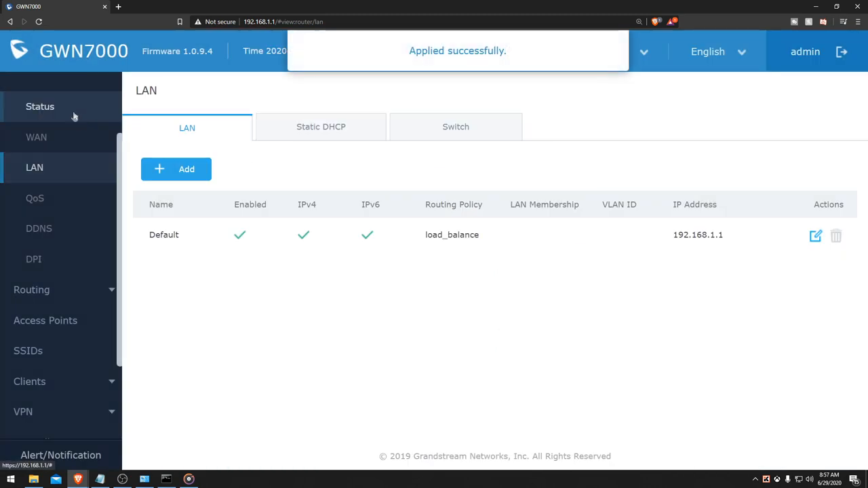
{"action": "left_click", "coordinate": [40, 106]}
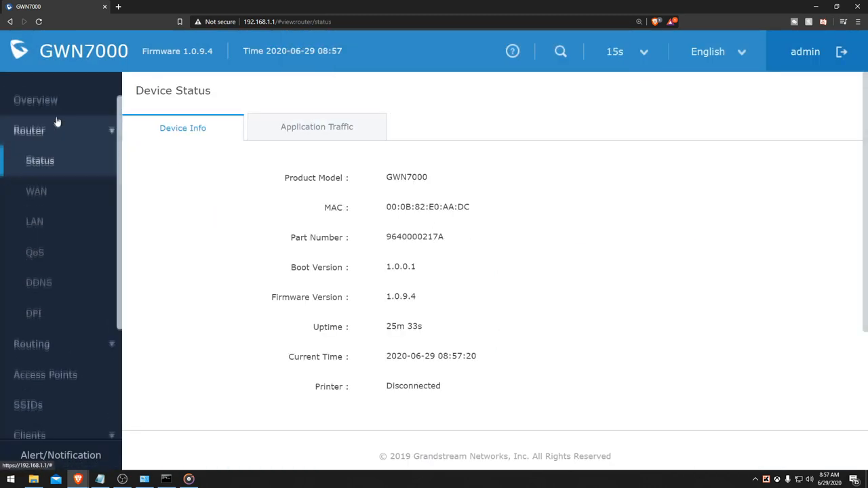
{"action": "left_click", "coordinate": [35, 100]}
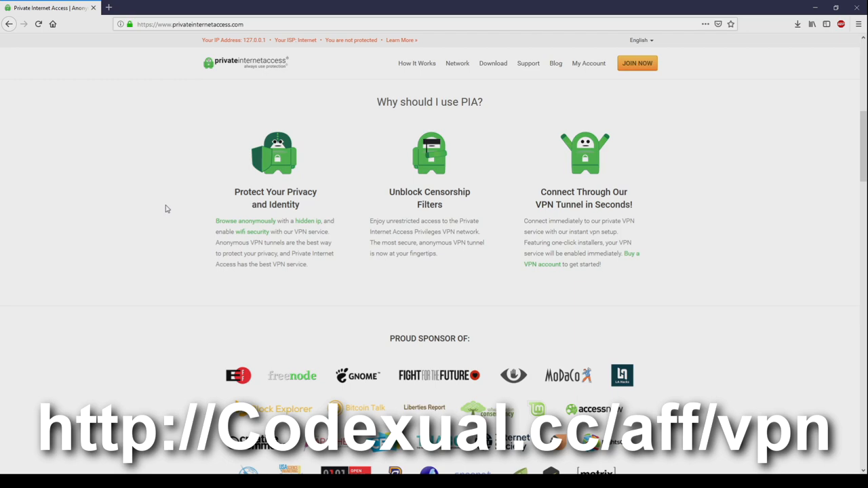
{"action": "scroll", "scroll_direction": "down", "scroll_amount": 3}
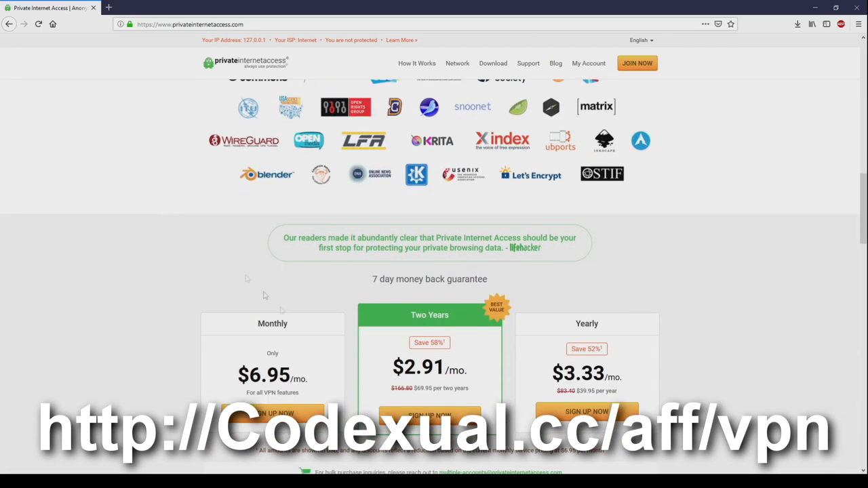
{"action": "left_click_drag", "start_coordinate": [247, 278], "coordinate": [633, 367]}
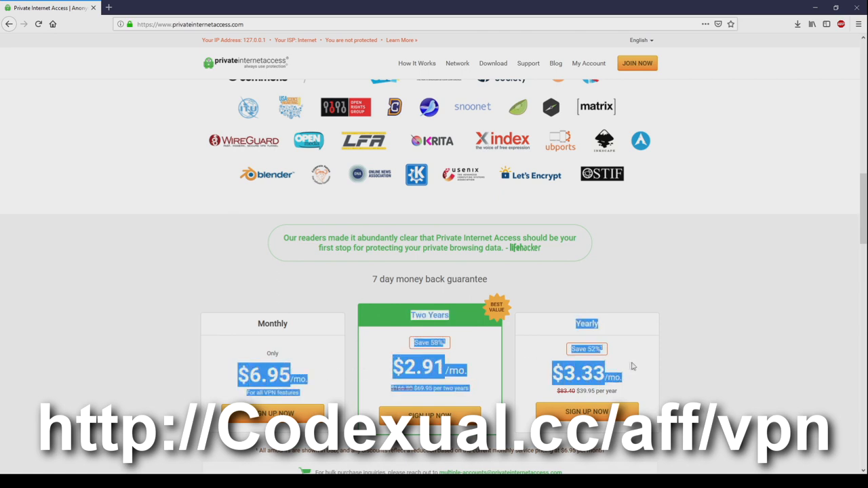
{"action": "scroll", "scroll_direction": "down", "scroll_amount": 3}
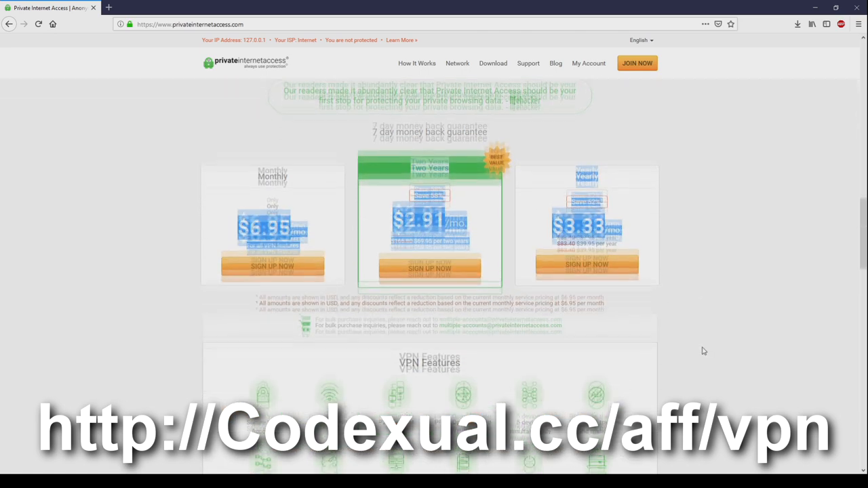
{"action": "scroll", "scroll_direction": "down", "scroll_amount": 3}
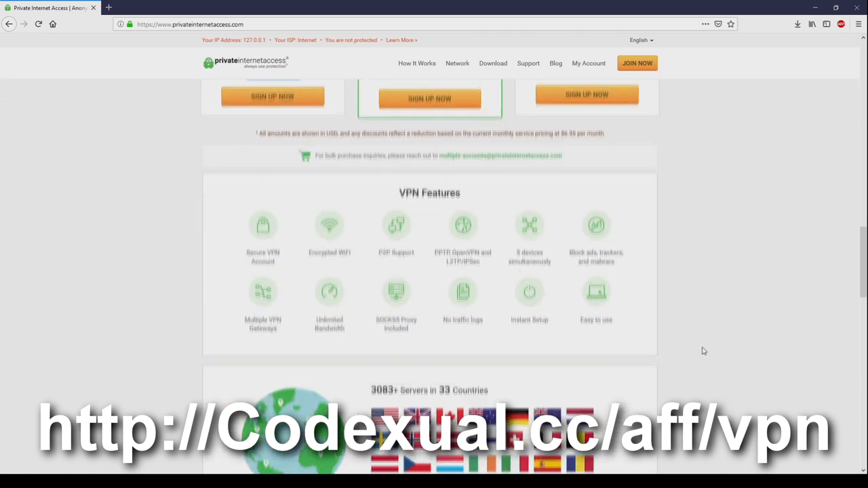
{"action": "scroll", "scroll_direction": "down", "scroll_amount": 3}
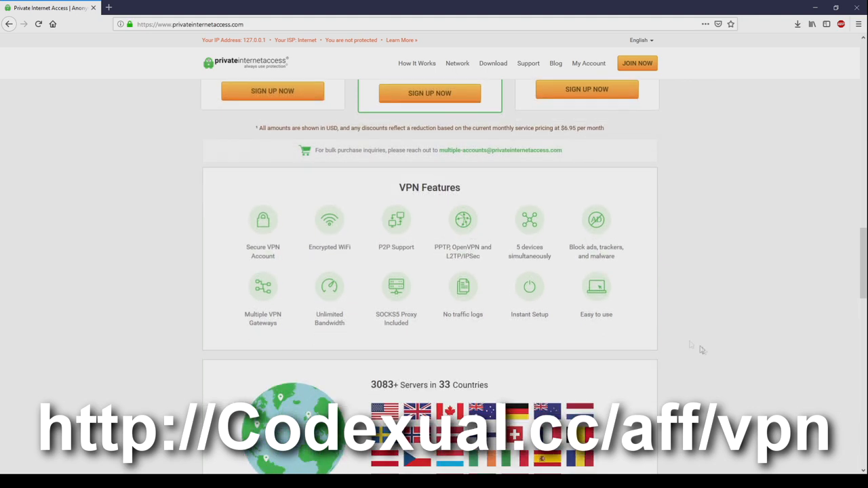
{"action": "double_click", "coordinate": [430, 187]}
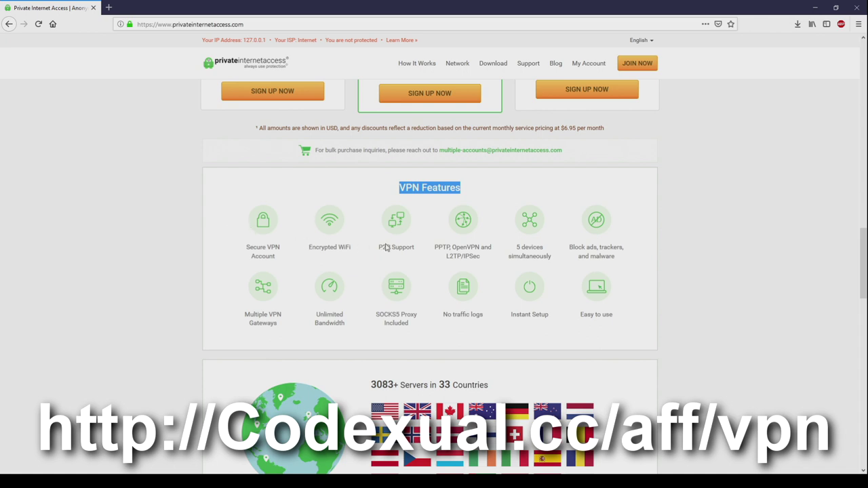
{"action": "mouse_move", "coordinate": [443, 256]}
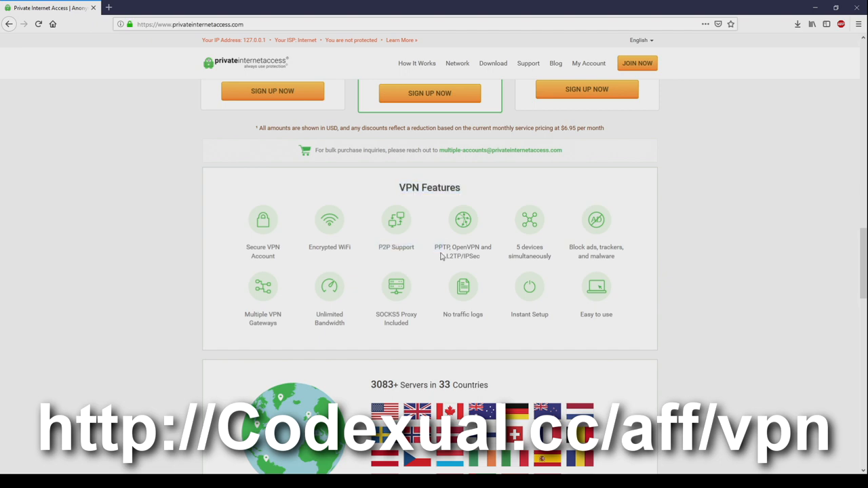
{"action": "scroll", "scroll_direction": "down", "scroll_amount": 3}
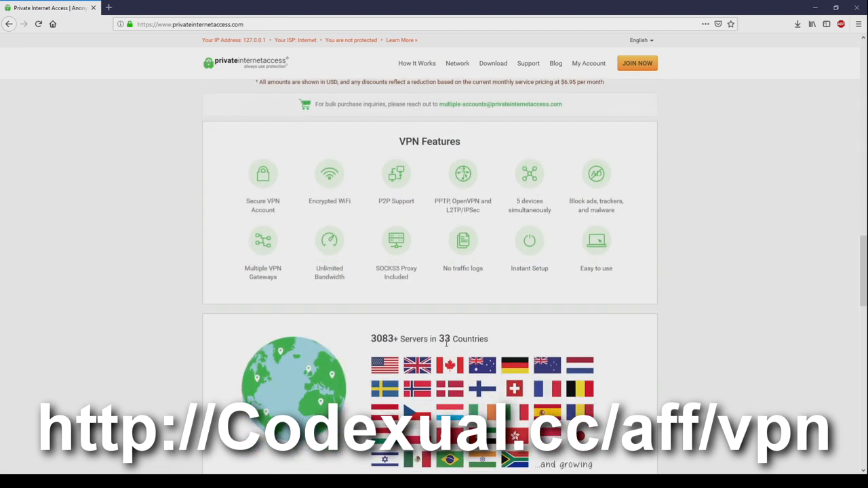
{"action": "double_click", "coordinate": [381, 339]}
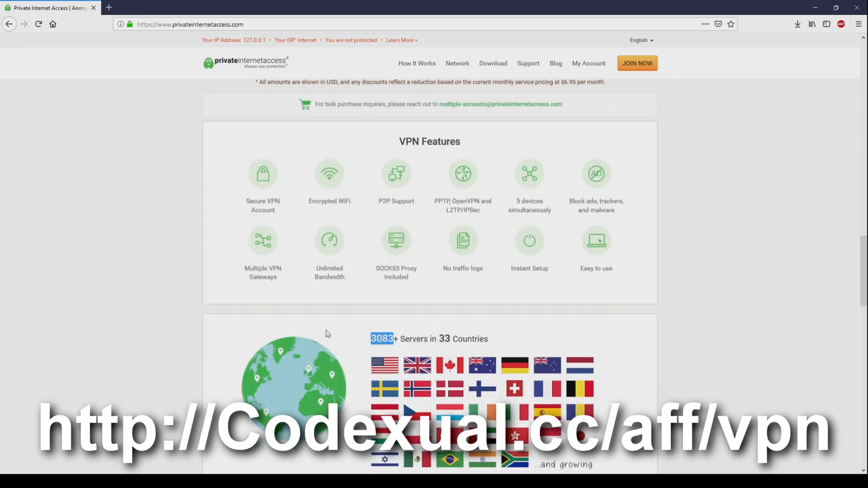
{"action": "scroll", "scroll_direction": "down", "scroll_amount": 3}
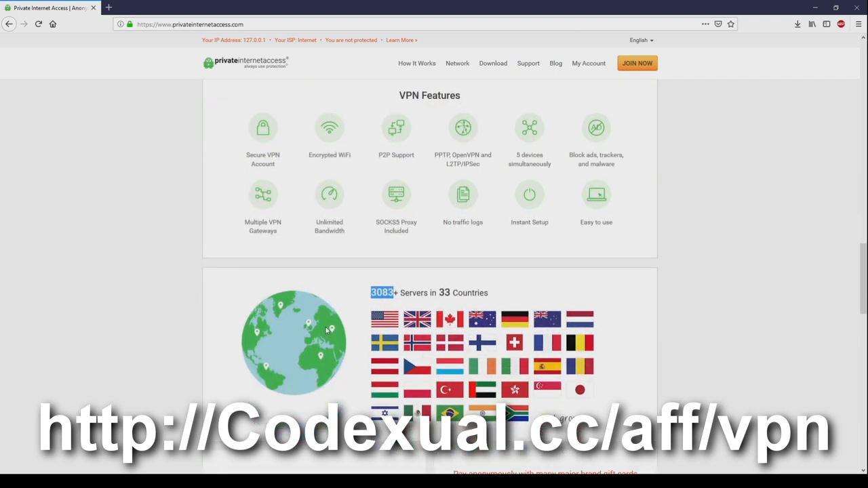